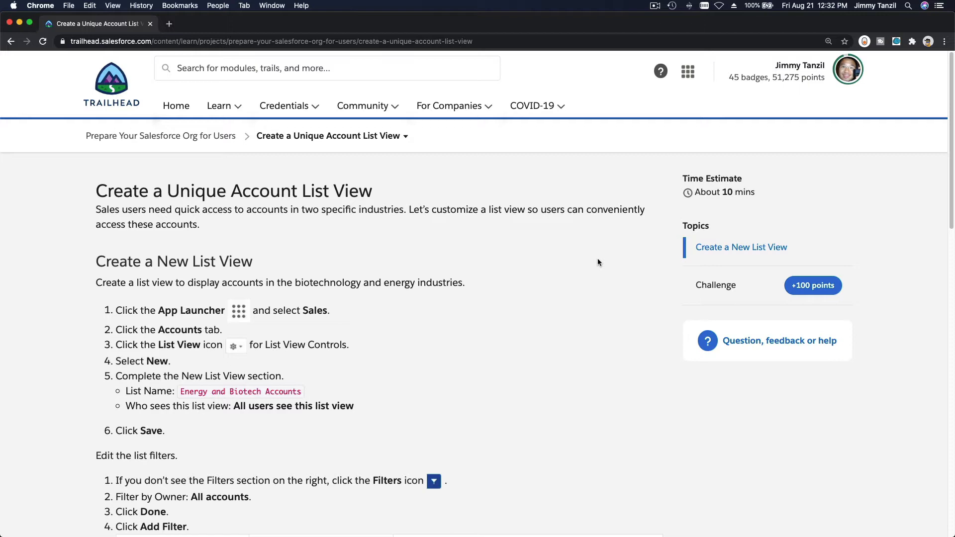
{"action": "mouse_move", "coordinate": [366, 247]}
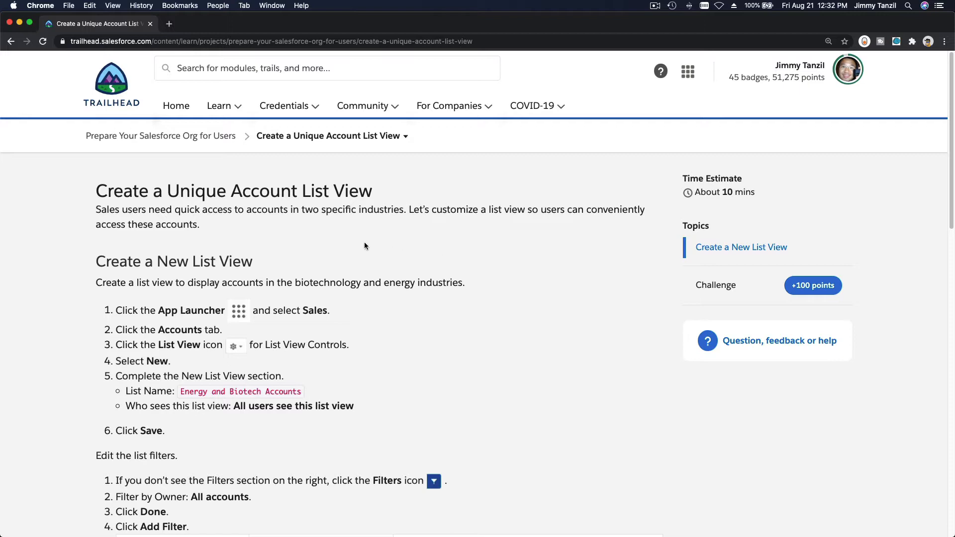
Reach the Hands-On Orgs list from the Trailhead avatar menu
{"action": "scroll", "scroll_direction": "down", "scroll_amount": 3}
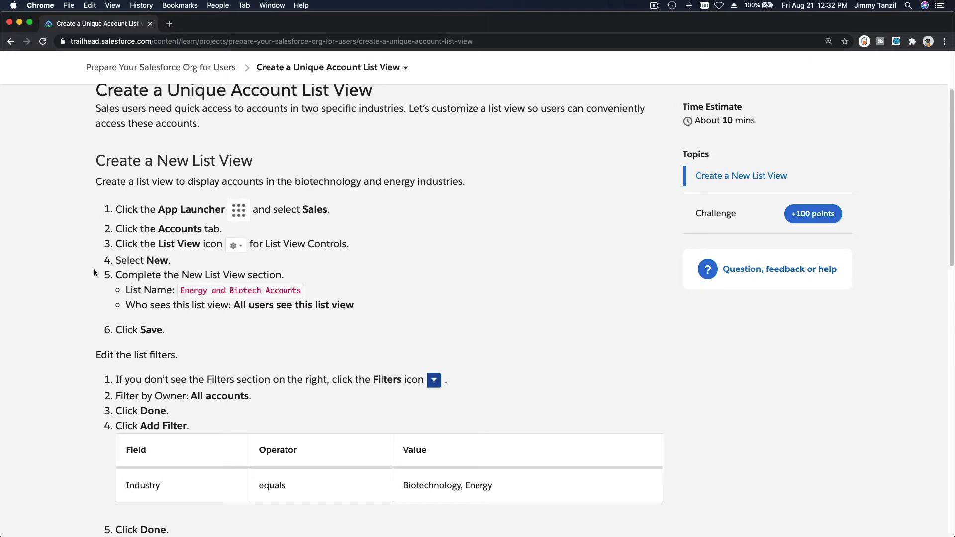
{"action": "mouse_move", "coordinate": [213, 254]}
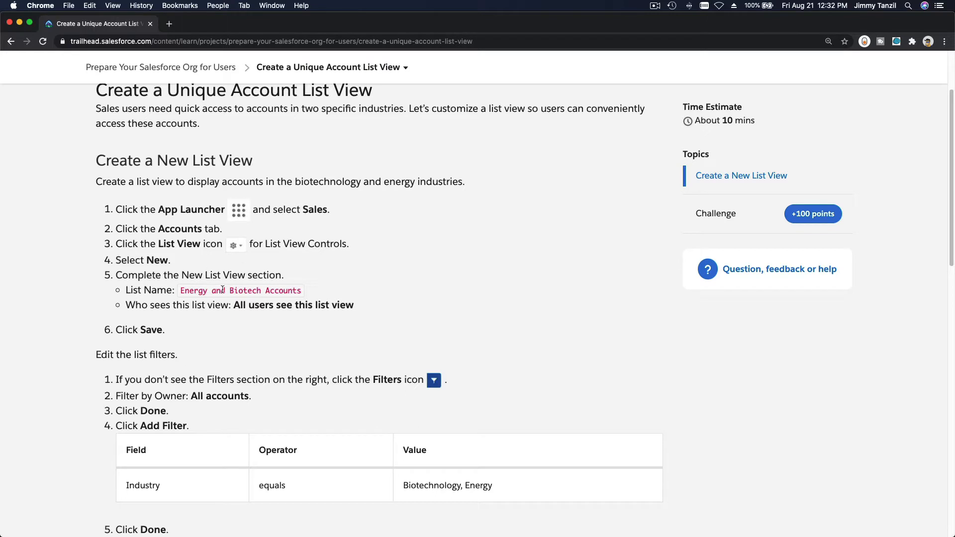
{"action": "scroll", "scroll_direction": "down", "scroll_amount": 3}
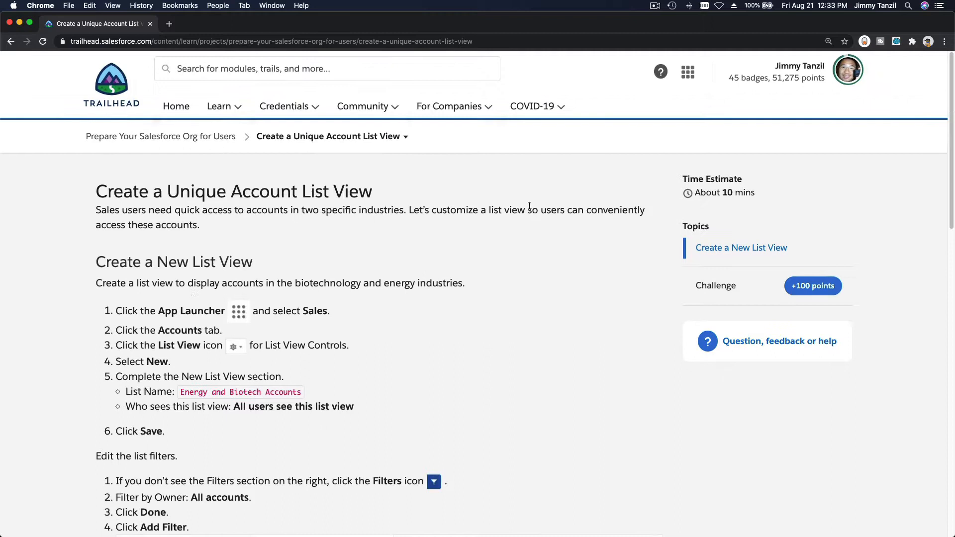
{"action": "left_click", "coordinate": [848, 69]}
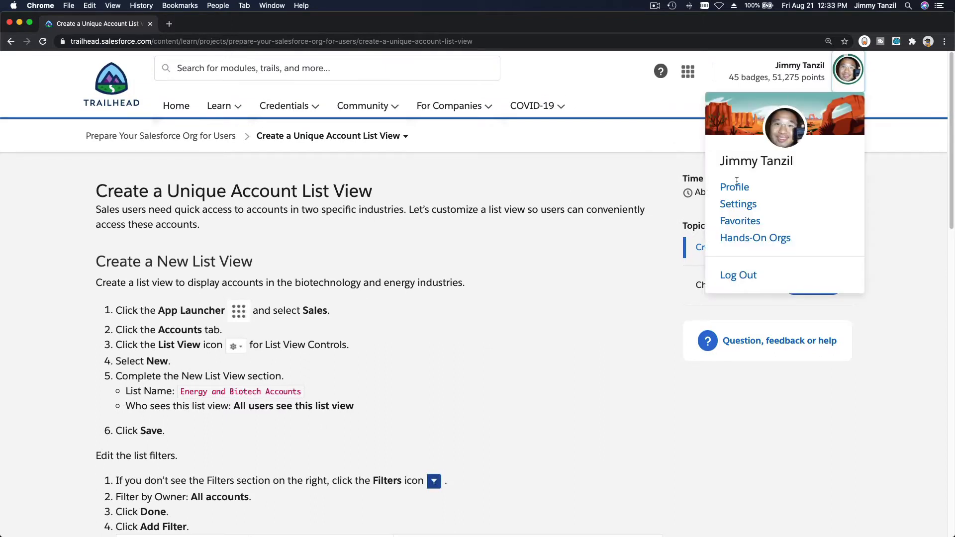
{"action": "left_click", "coordinate": [755, 237]}
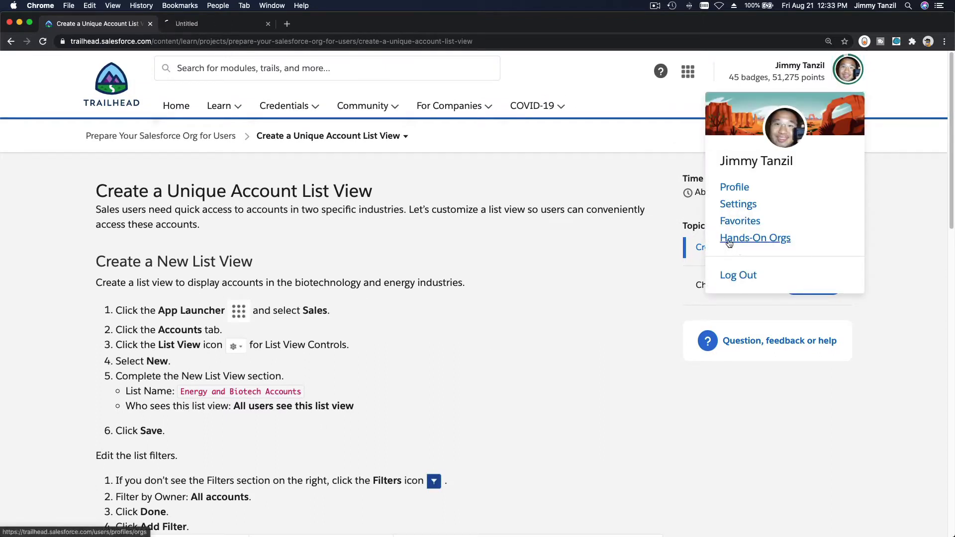
{"action": "left_click", "coordinate": [756, 238]}
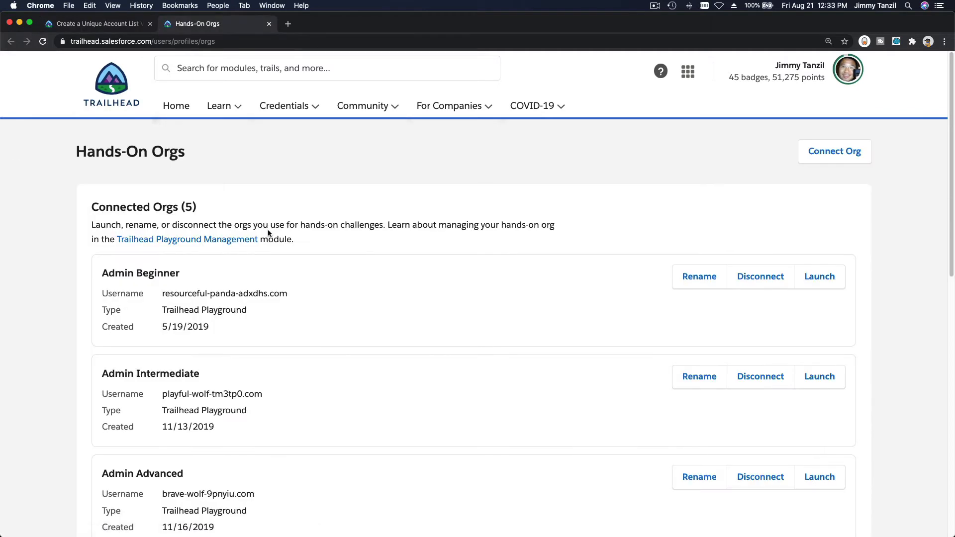
Launch the Admin Cert hands-on org into a new tab
{"action": "scroll", "scroll_direction": "down", "scroll_amount": 3}
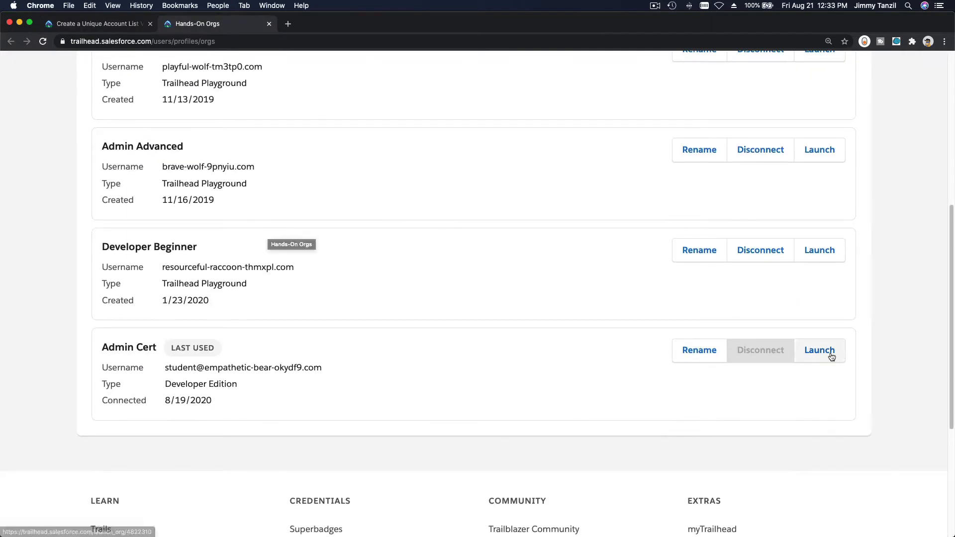
{"action": "left_click", "coordinate": [820, 350]}
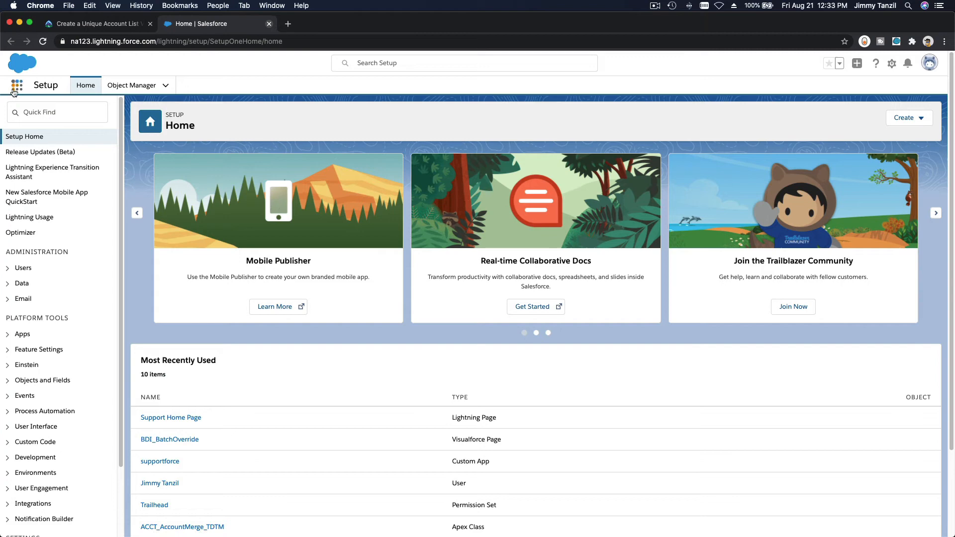
Reach the Accounts list via the App Launcher and review its existing list views
{"action": "left_click", "coordinate": [15, 86]}
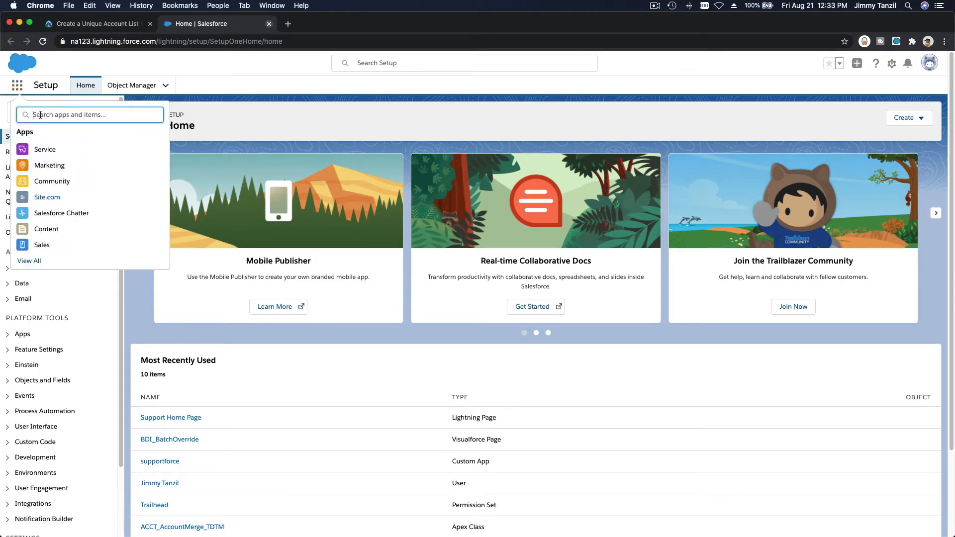
{"action": "type", "text": "Accounts"}
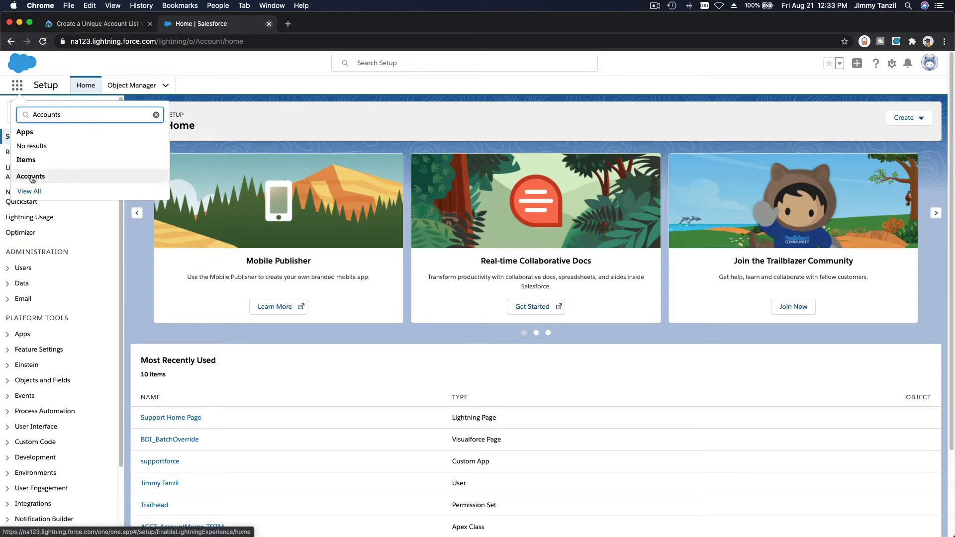
{"action": "left_click", "coordinate": [31, 176]}
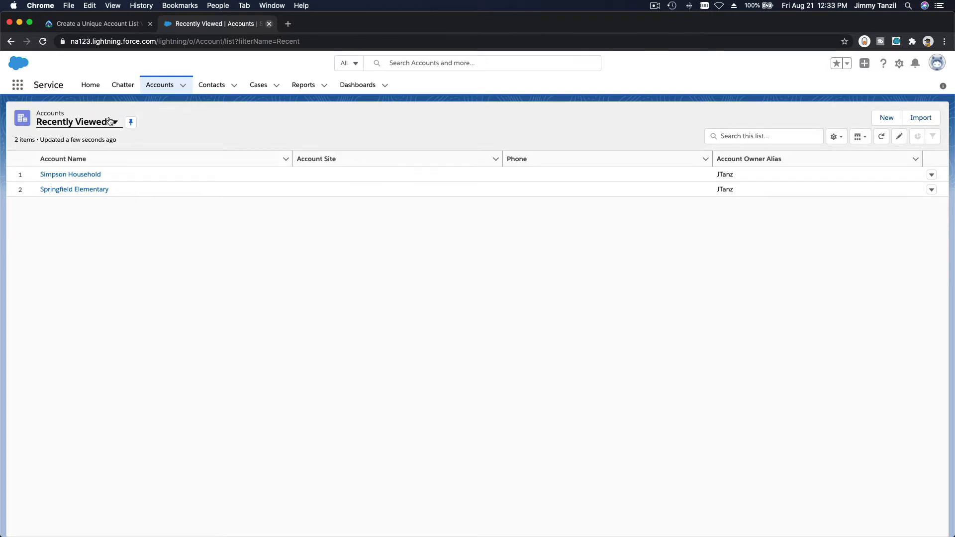
{"action": "mouse_move", "coordinate": [75, 124]}
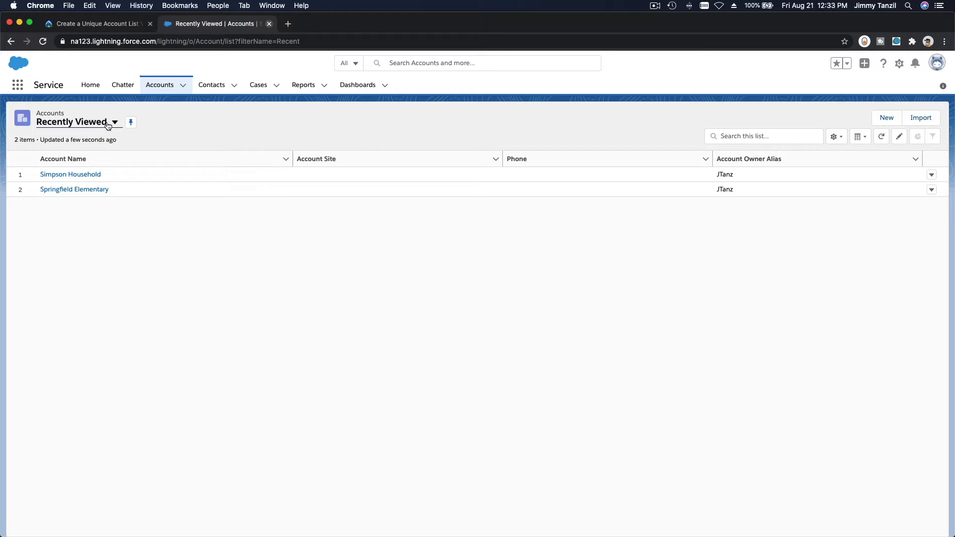
{"action": "left_click", "coordinate": [114, 123]}
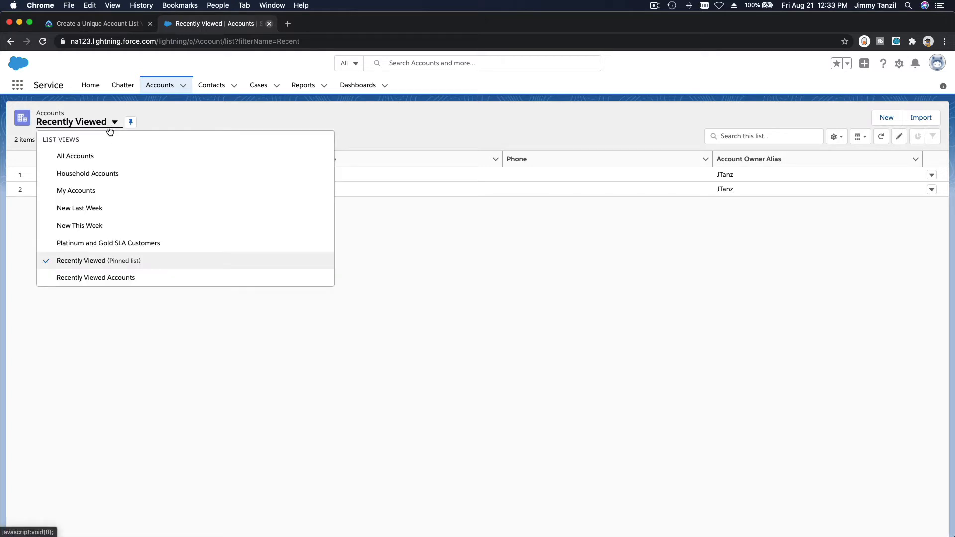
{"action": "mouse_move", "coordinate": [121, 201]}
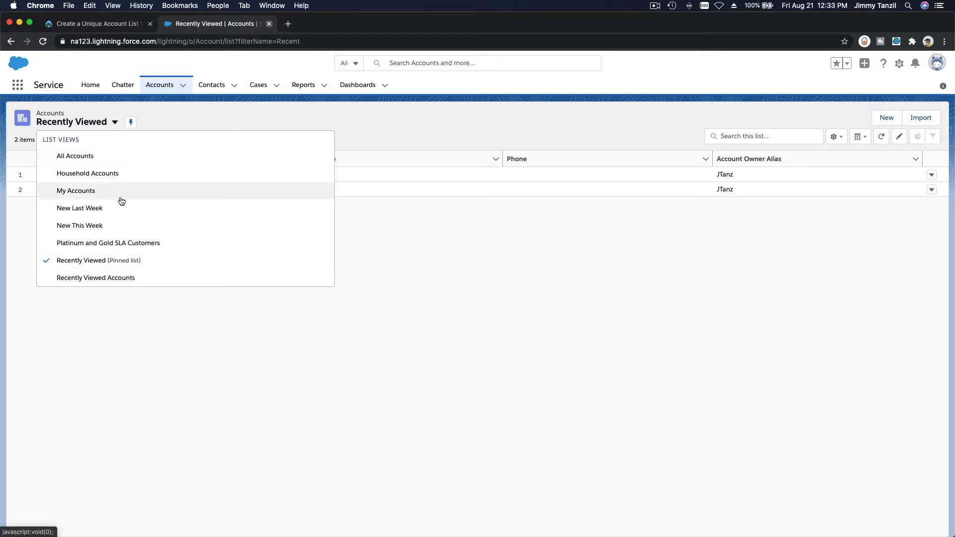
{"action": "mouse_move", "coordinate": [129, 235]}
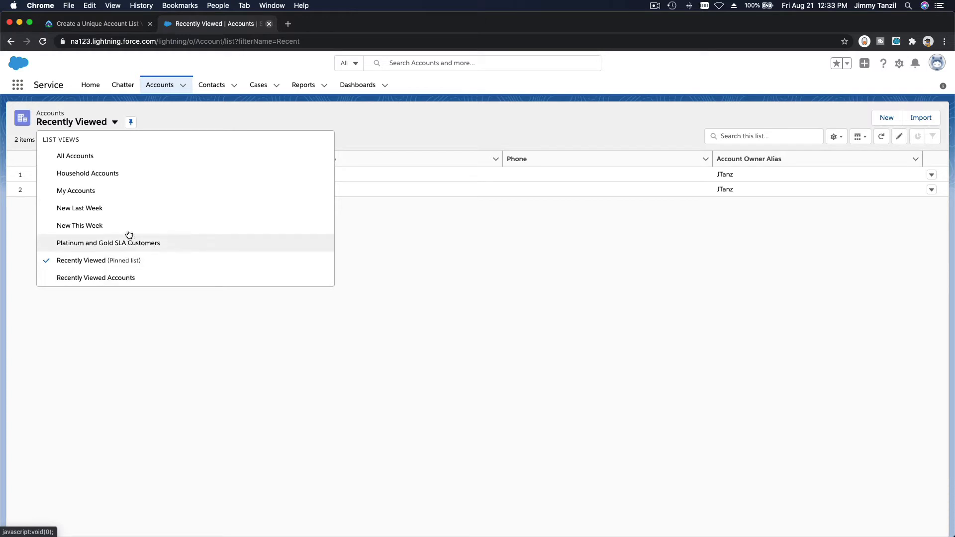
{"action": "mouse_move", "coordinate": [265, 238]}
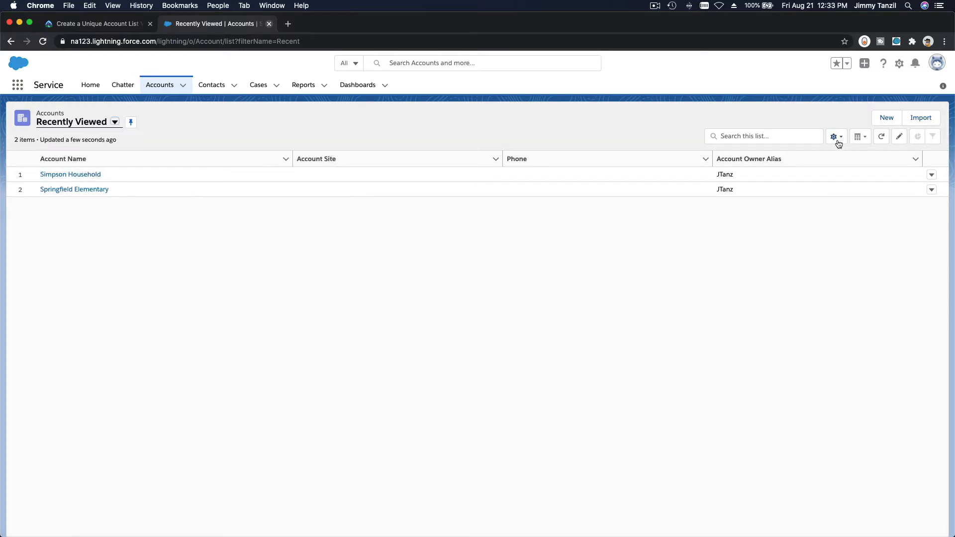
Start a new Accounts list view from List View Controls, then return to Trailhead
{"action": "left_click", "coordinate": [834, 136]}
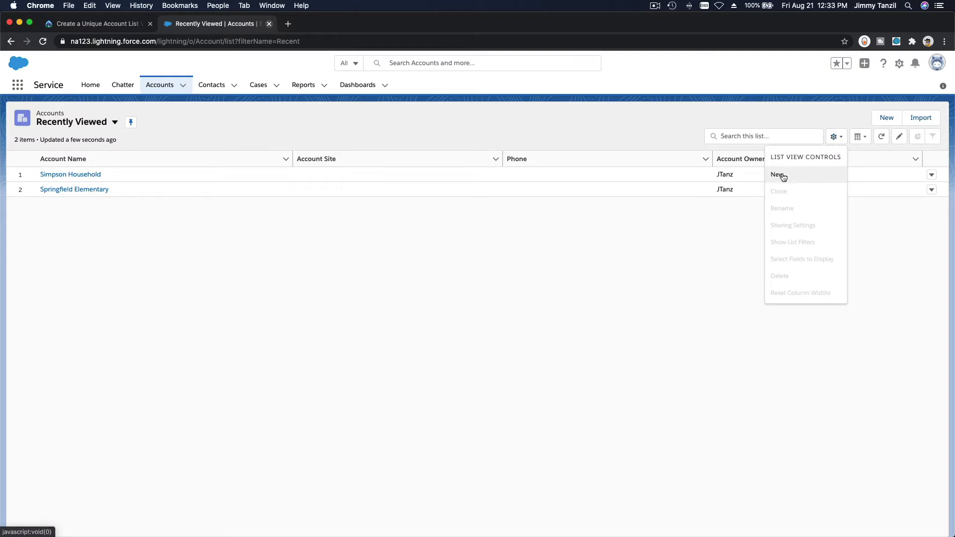
{"action": "left_click", "coordinate": [777, 174]}
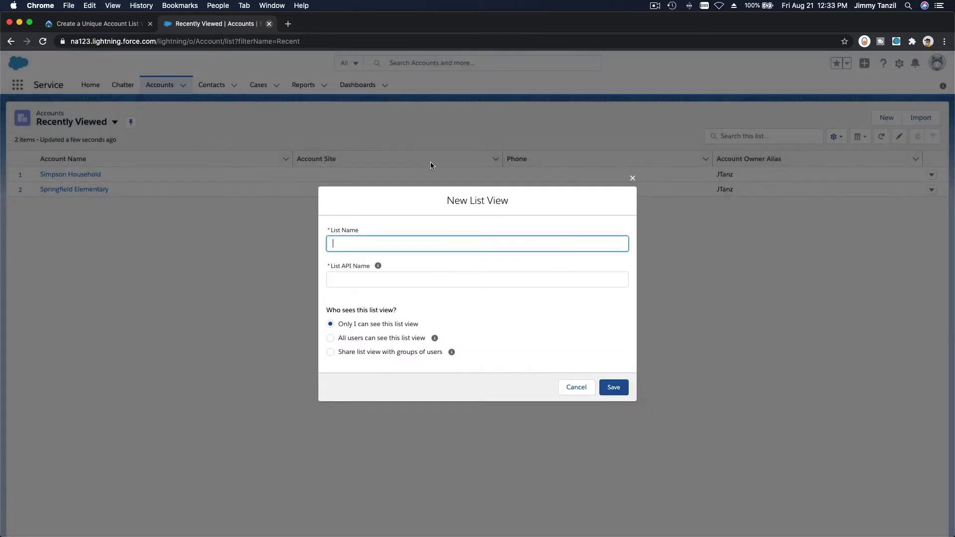
{"action": "left_click", "coordinate": [80, 24]}
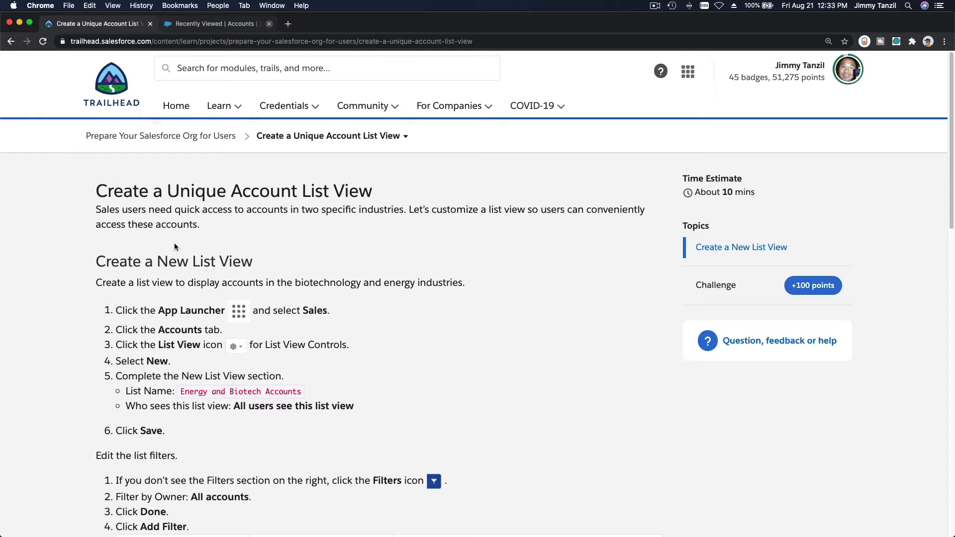
{"action": "scroll", "scroll_direction": "down", "scroll_amount": 3}
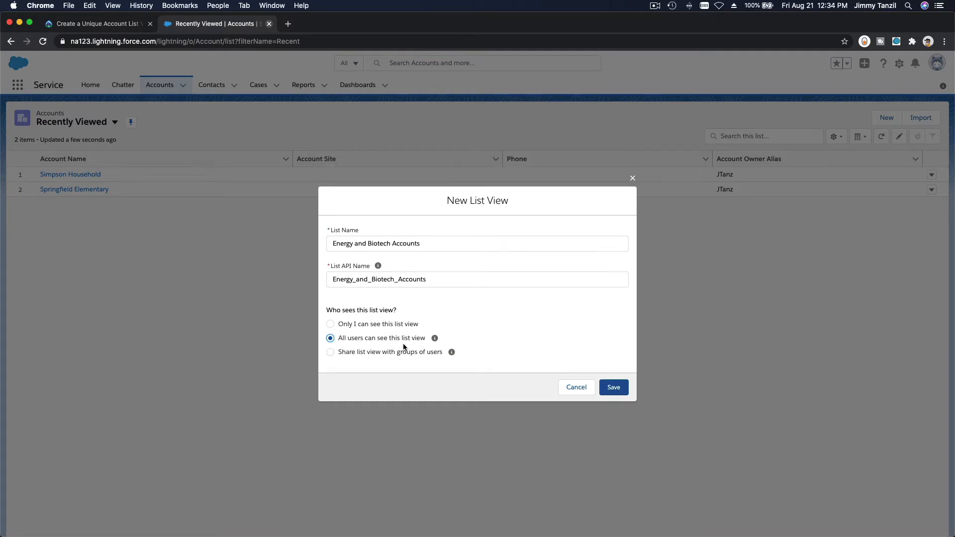
{"action": "mouse_move", "coordinate": [346, 342]}
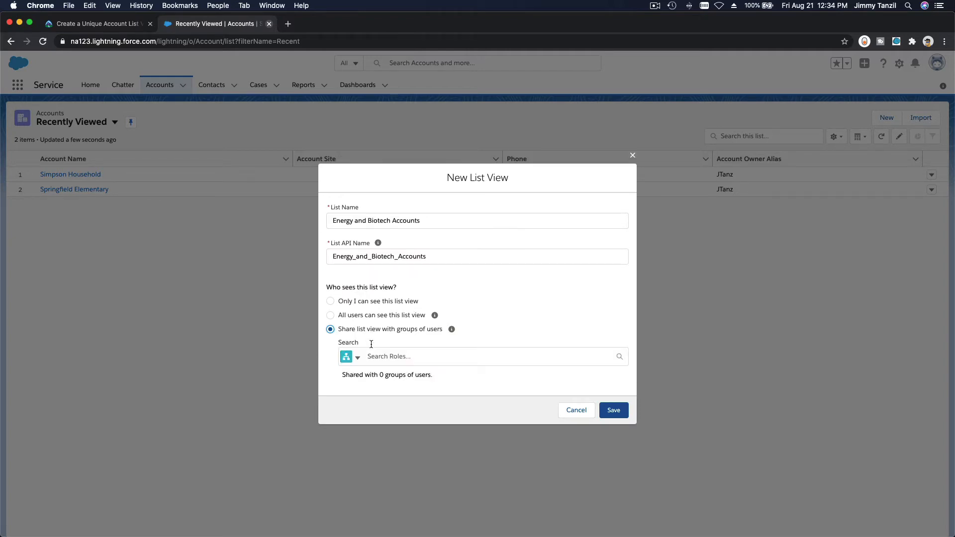
{"action": "mouse_move", "coordinate": [407, 332]}
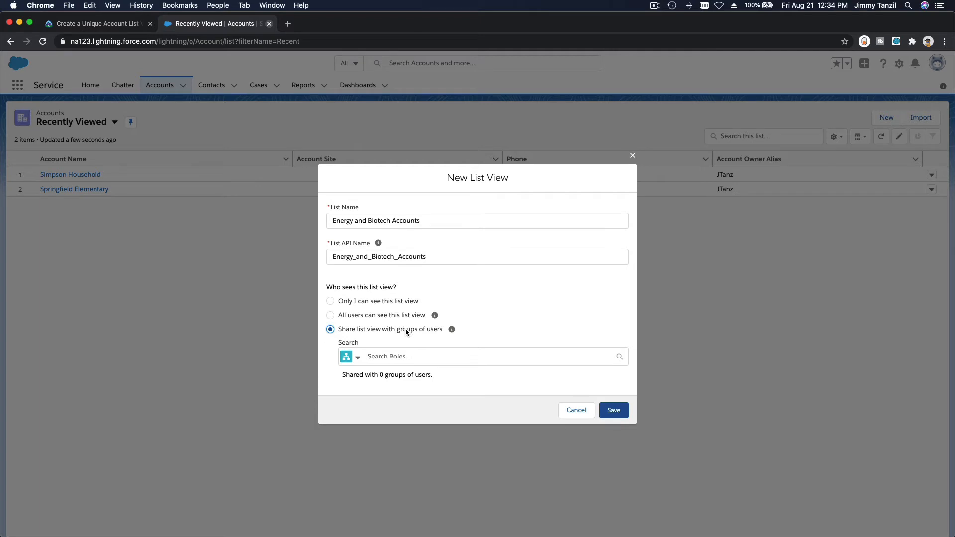
Share the Energy and Biotech Accounts view with all users and save it
{"action": "left_click", "coordinate": [483, 356]}
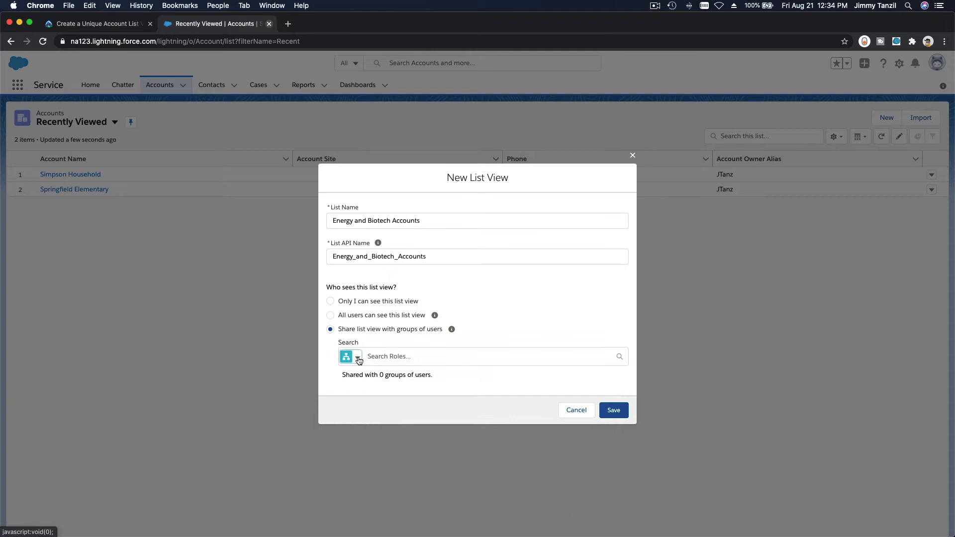
{"action": "left_click", "coordinate": [356, 357]}
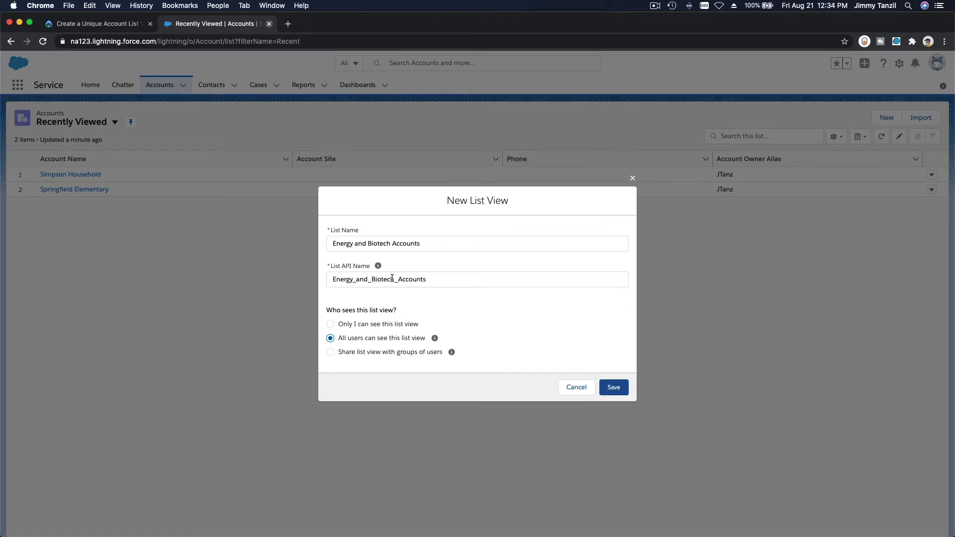
{"action": "mouse_move", "coordinate": [593, 334]}
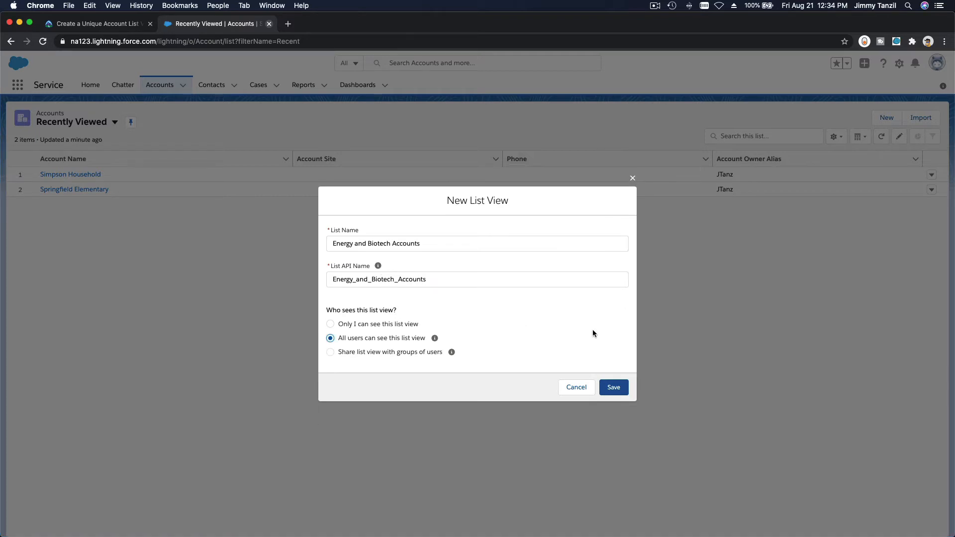
{"action": "left_click", "coordinate": [613, 387]}
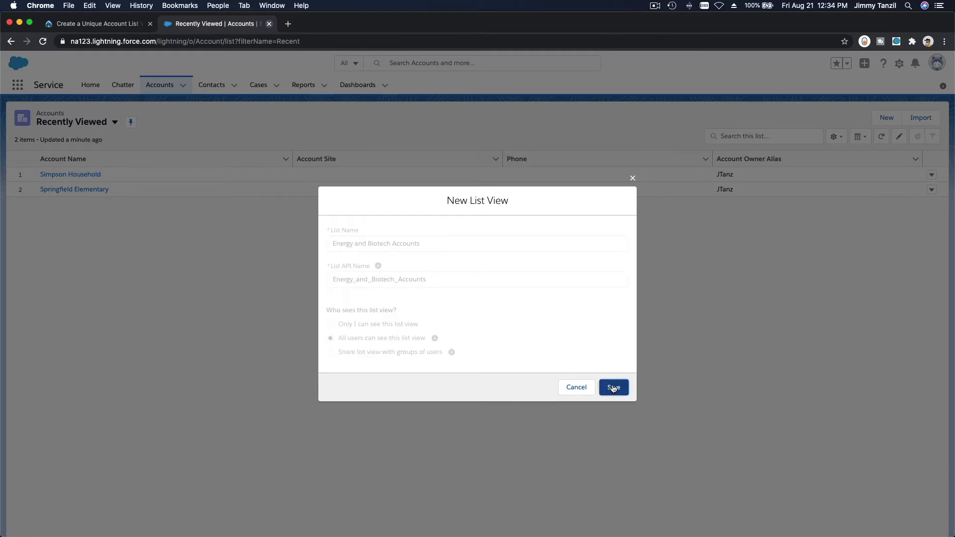
{"action": "left_click", "coordinate": [613, 387]}
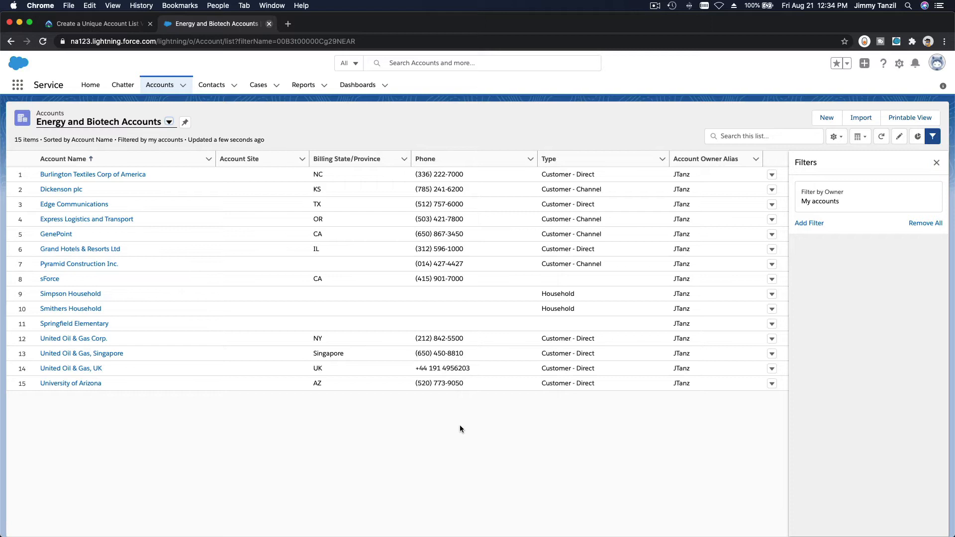
{"action": "mouse_move", "coordinate": [865, 299]}
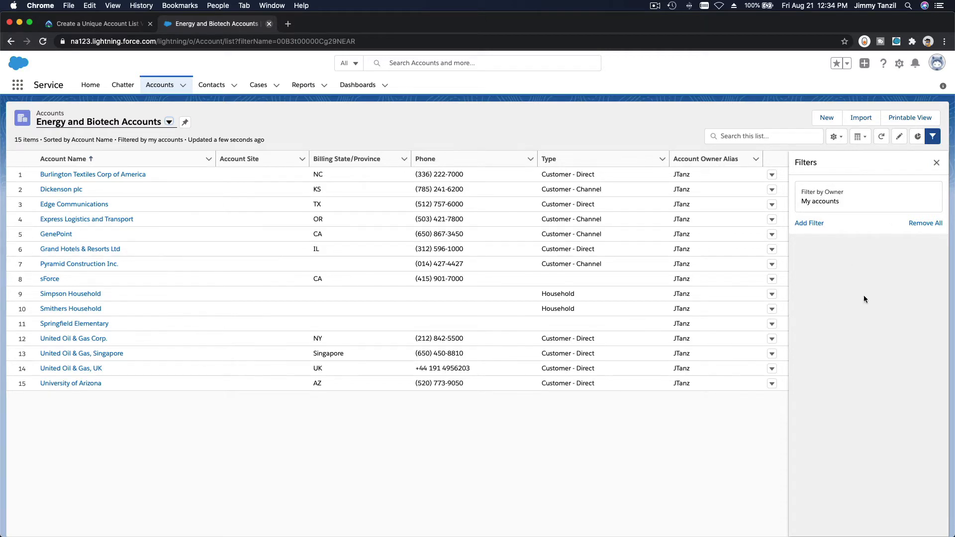
{"action": "mouse_move", "coordinate": [824, 211]}
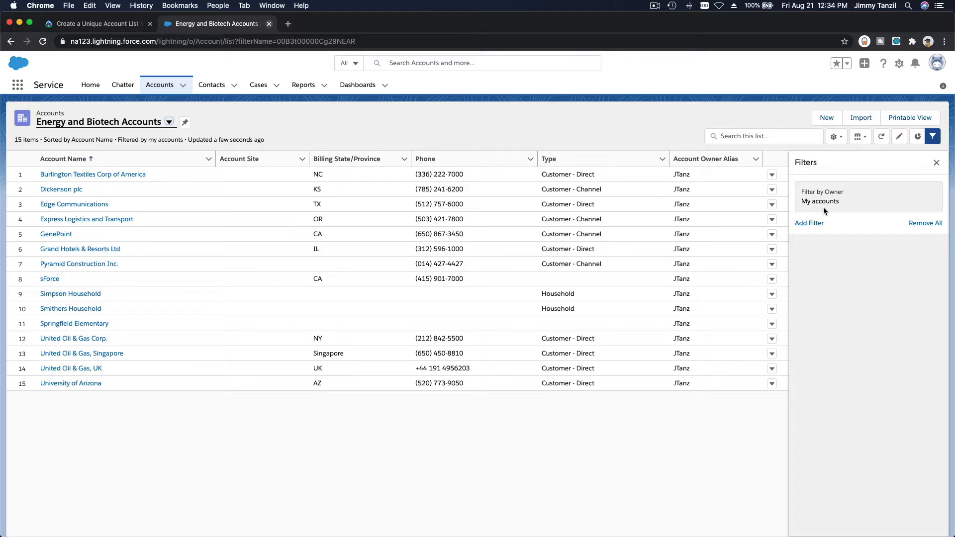
{"action": "mouse_move", "coordinate": [189, 89]}
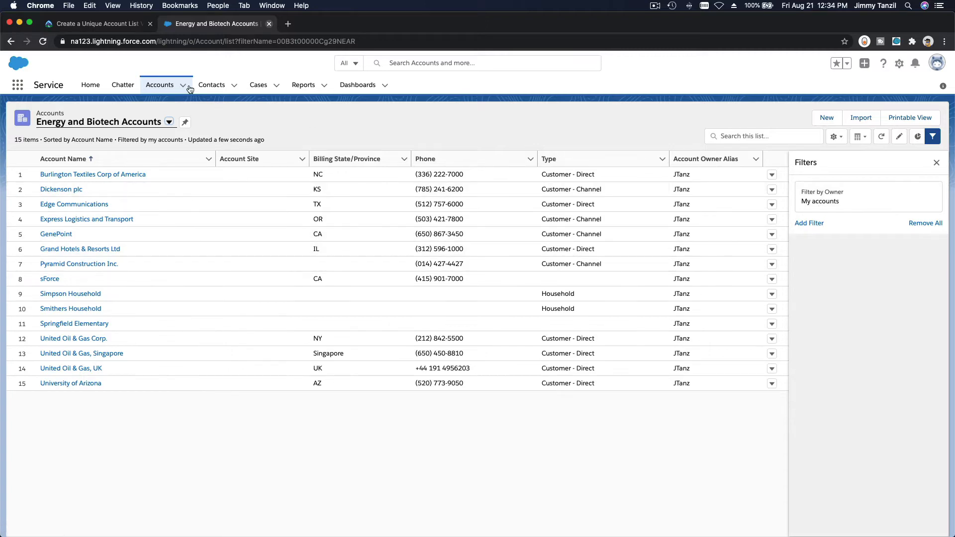
Switch to the 'Create a Unique Account List View' Trailhead tab
{"action": "left_click", "coordinate": [90, 24]}
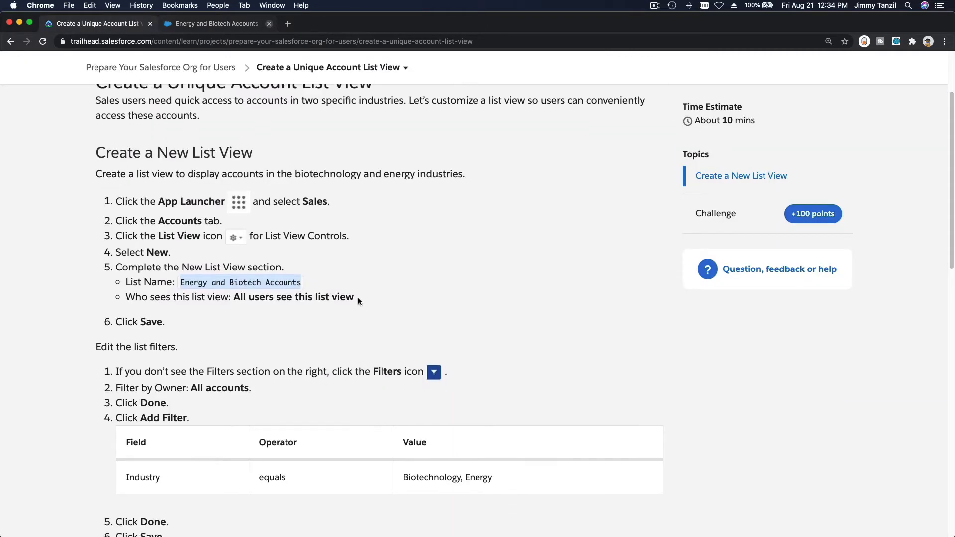
Read the 'Biotechnology, Energy' filter step and return to the Energy and Biotech Accounts tab
{"action": "scroll", "scroll_direction": "down", "scroll_amount": 3}
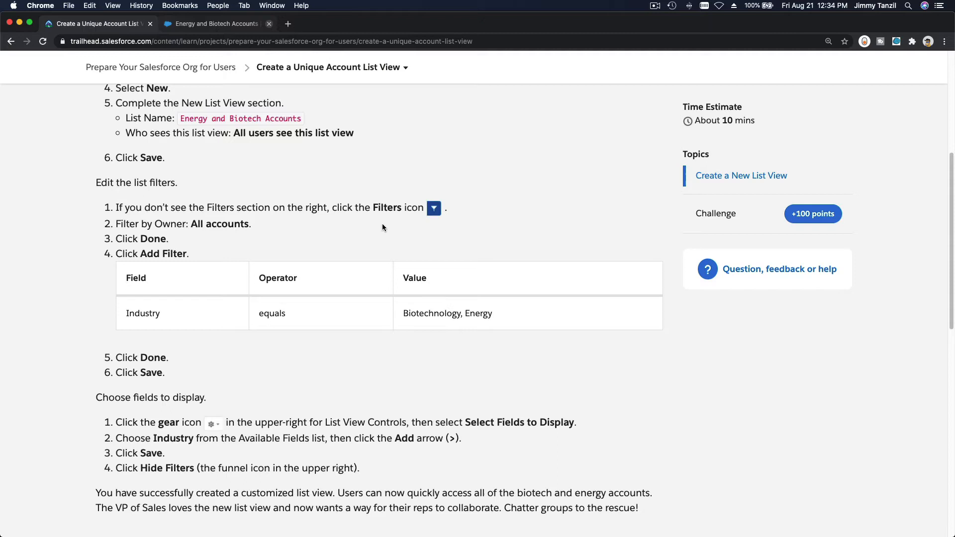
{"action": "scroll", "scroll_direction": "down", "scroll_amount": 3}
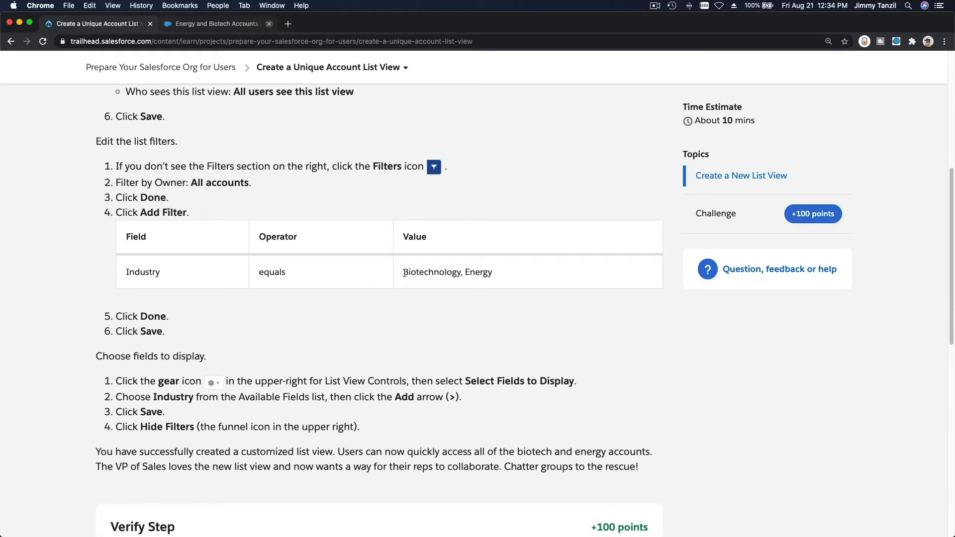
{"action": "left_click_drag", "start_coordinate": [403, 272], "coordinate": [493, 272]}
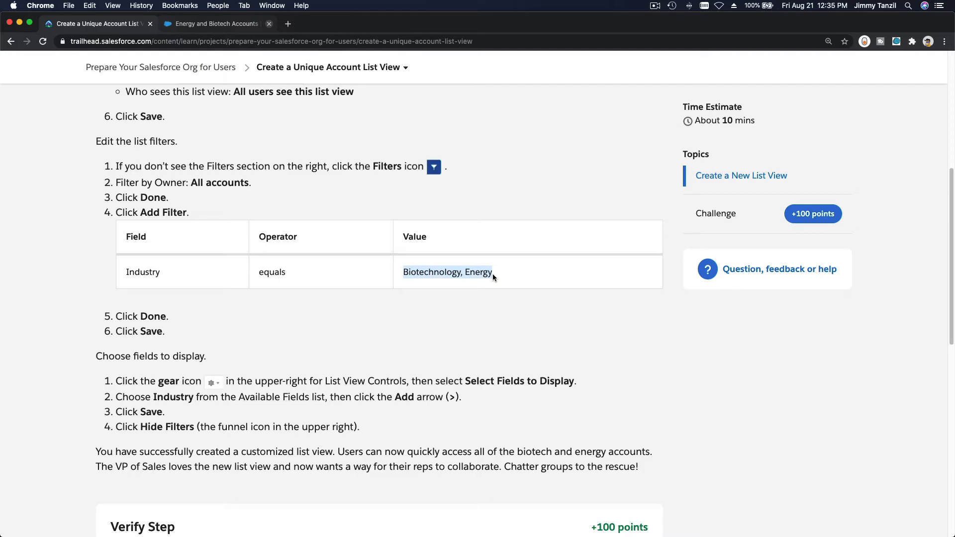
{"action": "mouse_move", "coordinate": [155, 52]}
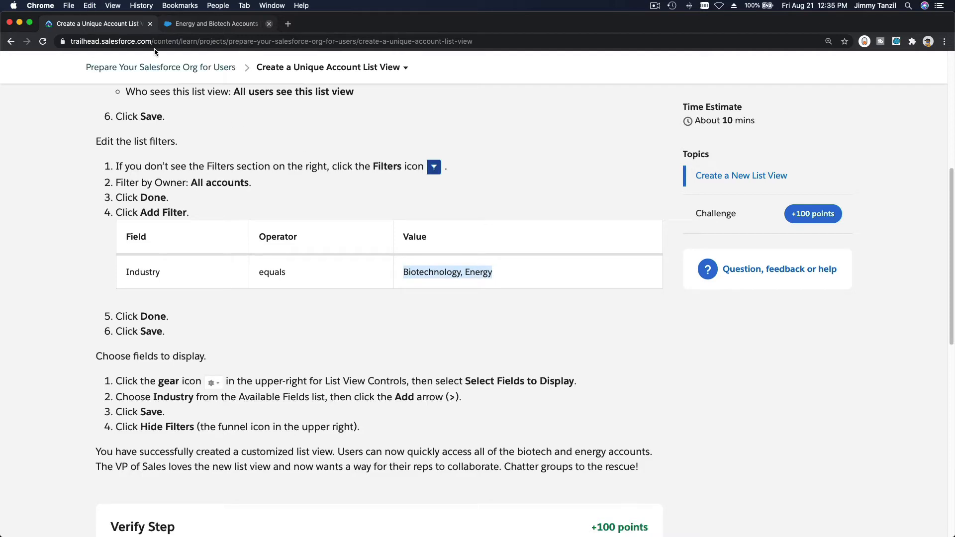
{"action": "left_click", "coordinate": [216, 23]}
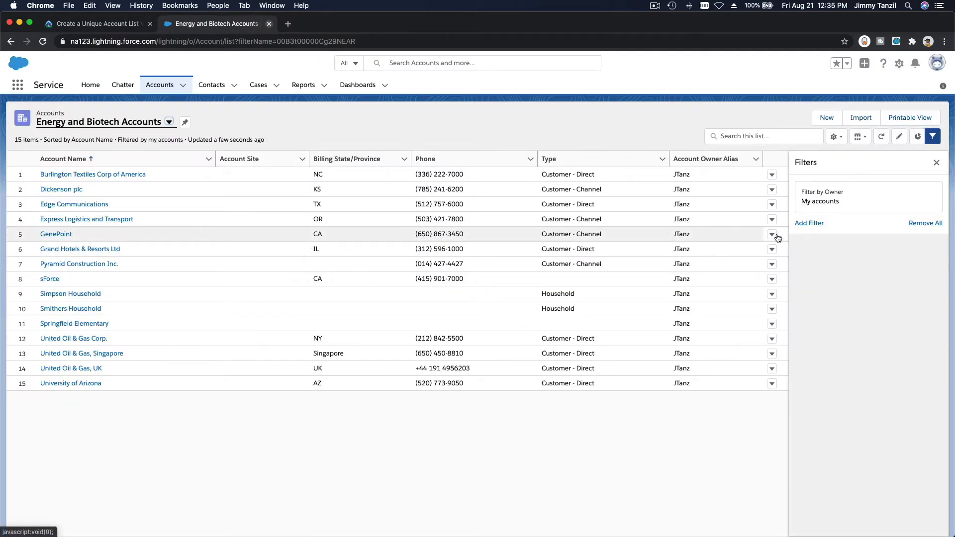
Add a new list filter on the Industry field
{"action": "left_click", "coordinate": [809, 223]}
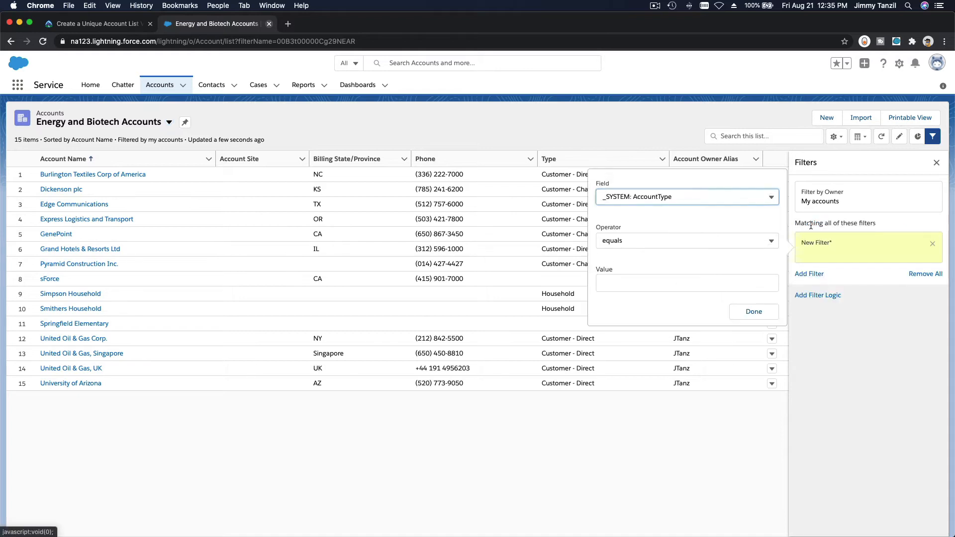
{"action": "left_click", "coordinate": [687, 196]}
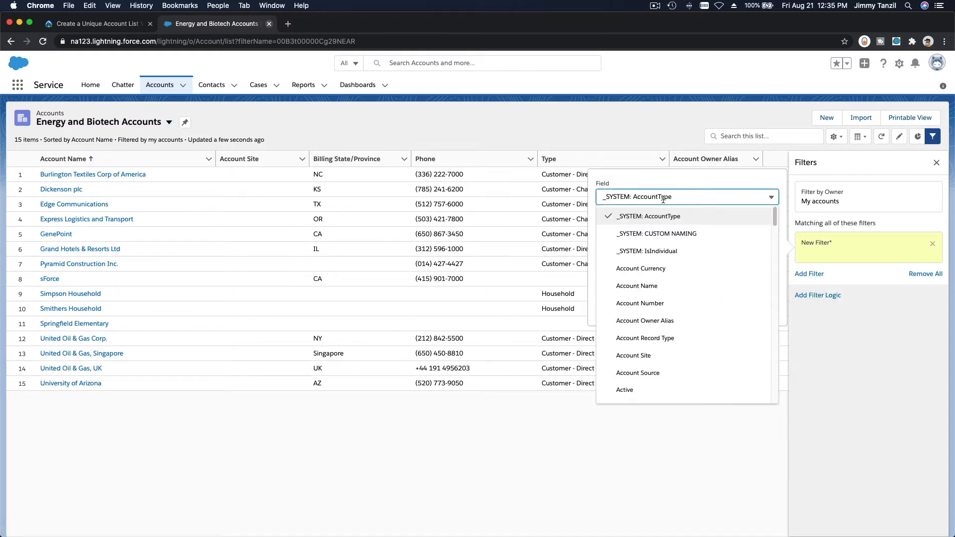
{"action": "scroll", "scroll_direction": "down", "scroll_amount": 3}
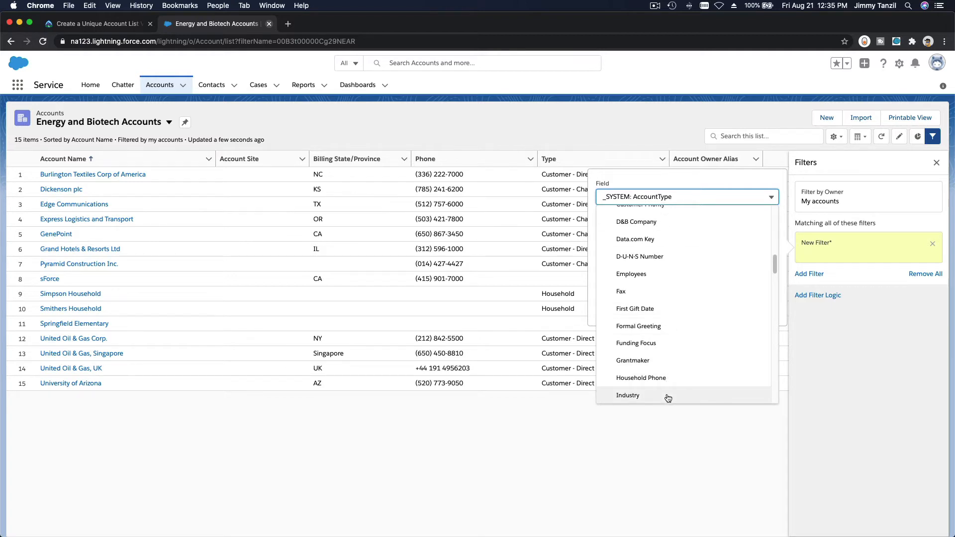
{"action": "left_click", "coordinate": [628, 395]}
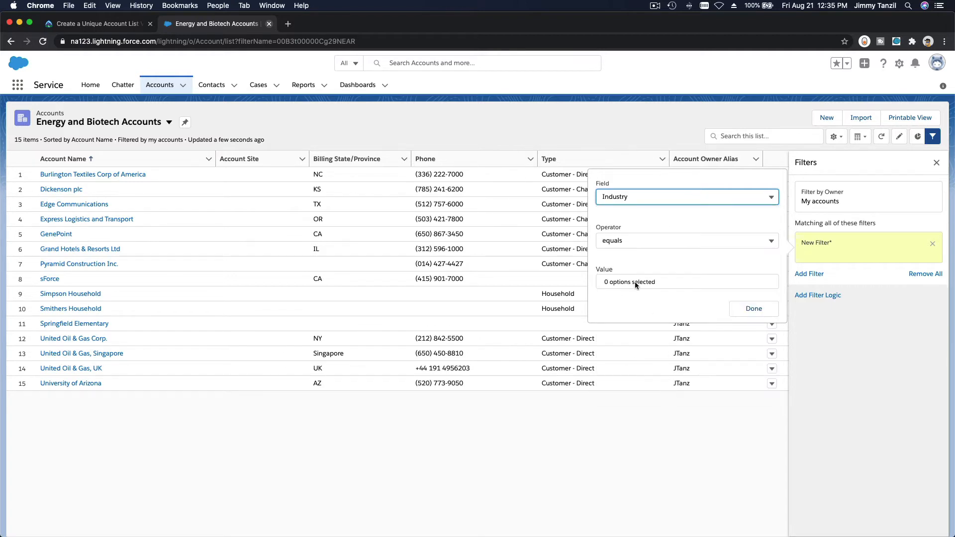
Set Industry to Biotechnology or Energy and save the filters, leaving 4 accounts
{"action": "left_click", "coordinate": [687, 281]}
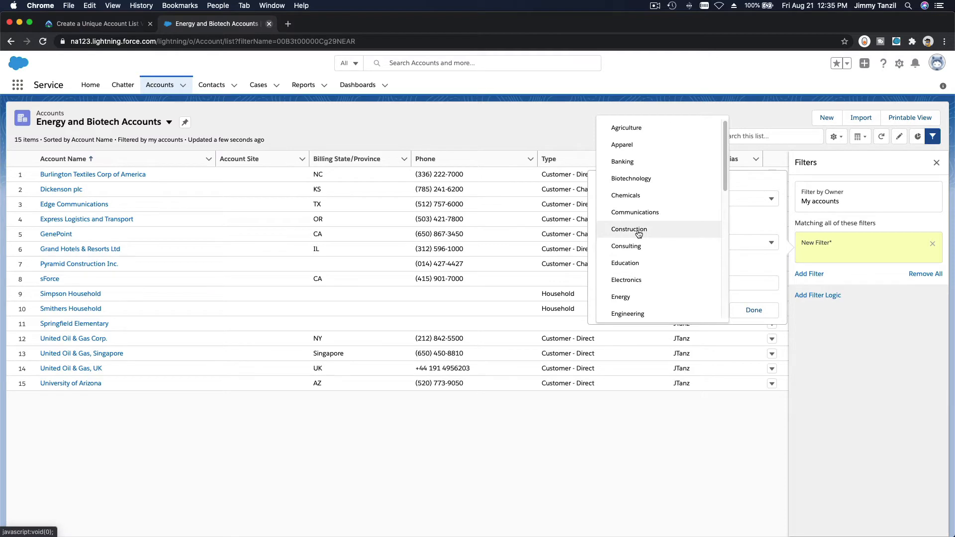
{"action": "left_click", "coordinate": [631, 178]}
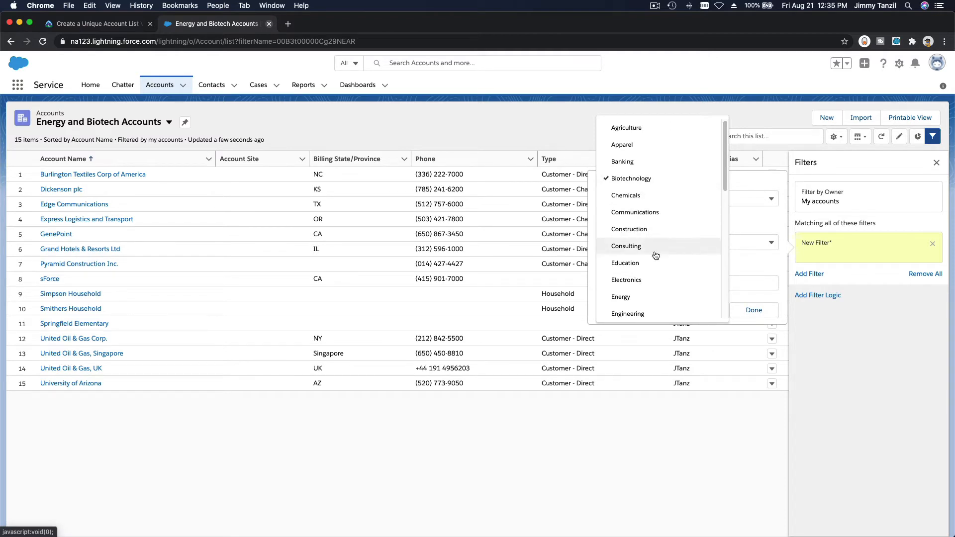
{"action": "left_click", "coordinate": [621, 258]}
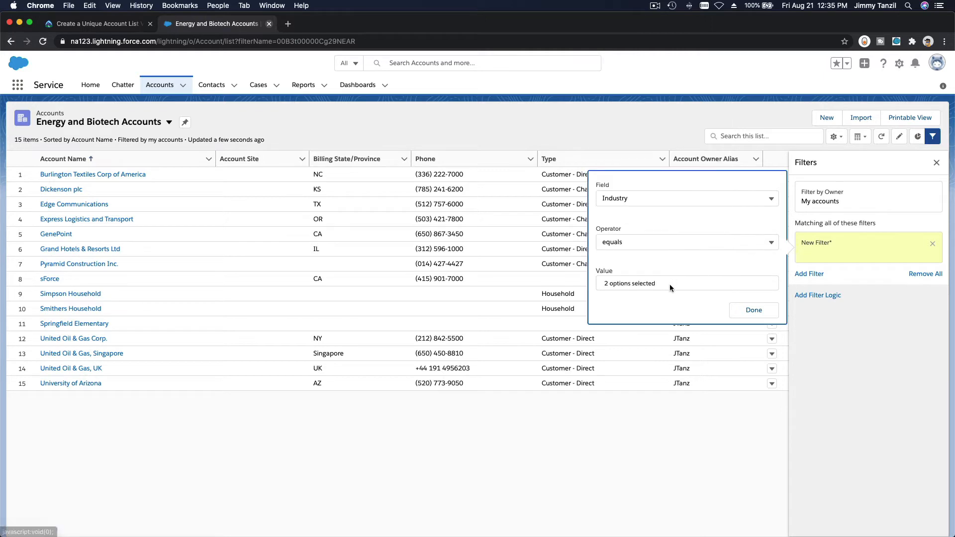
{"action": "left_click", "coordinate": [754, 310]}
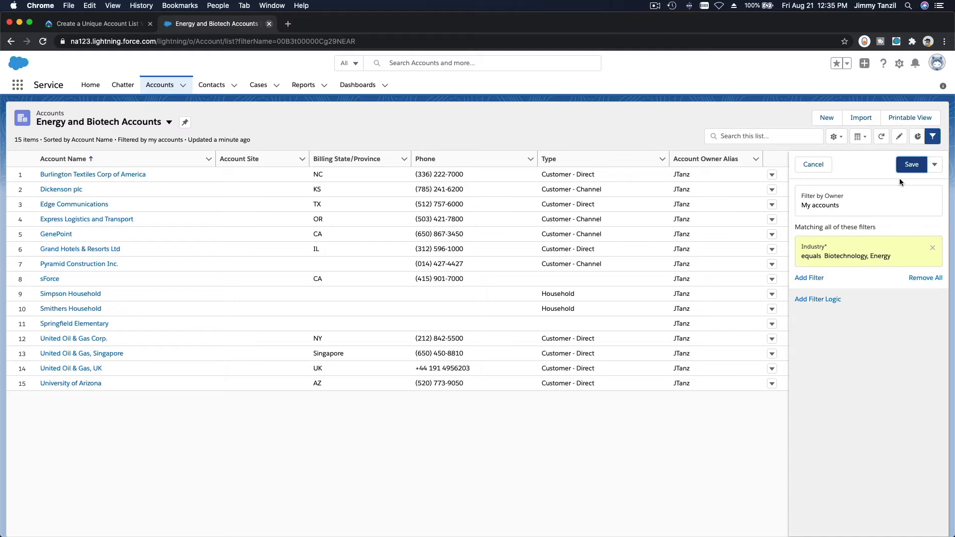
{"action": "left_click", "coordinate": [911, 165]}
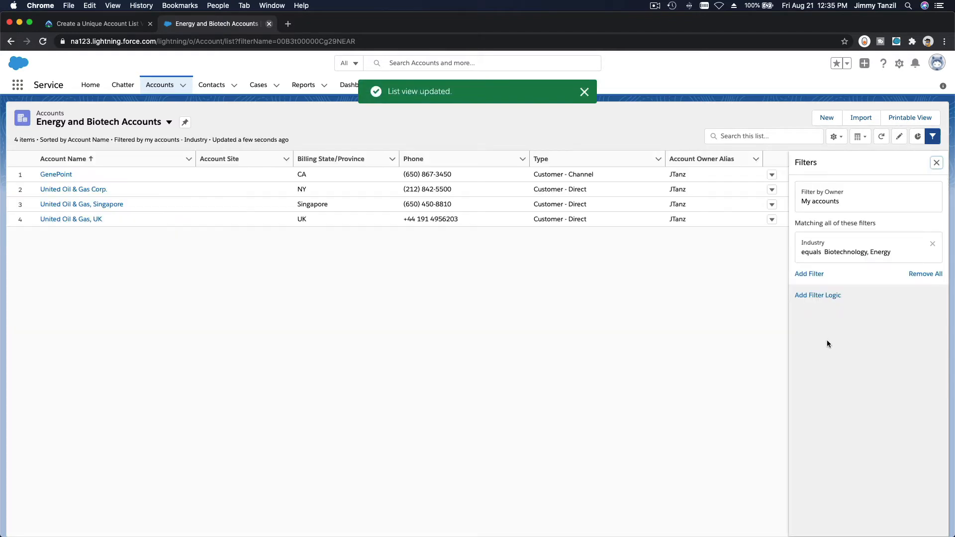
{"action": "mouse_move", "coordinate": [223, 171]}
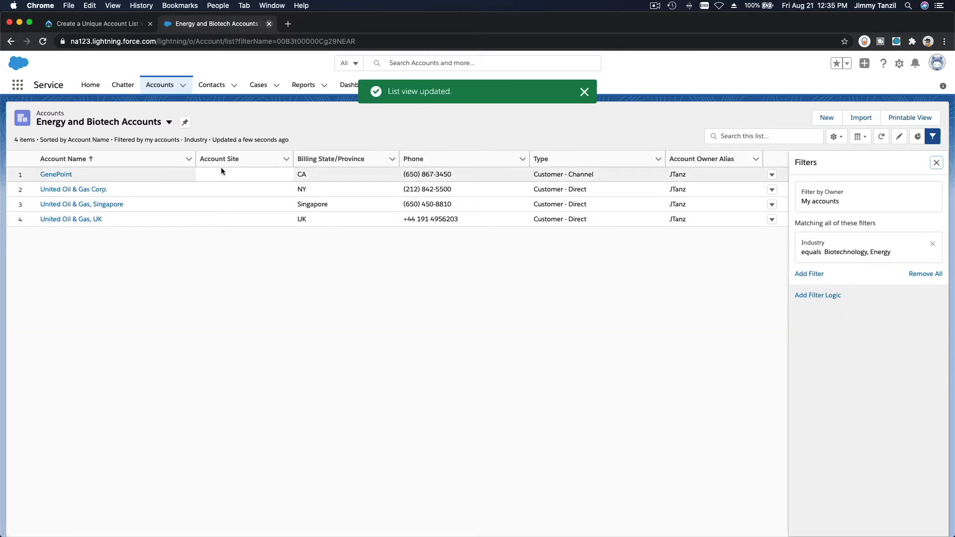
{"action": "mouse_move", "coordinate": [221, 219]}
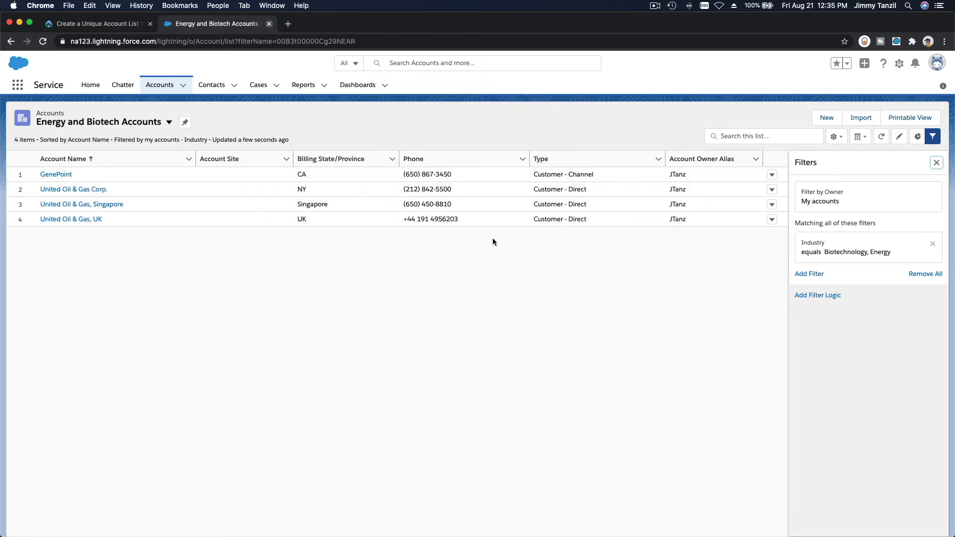
{"action": "mouse_move", "coordinate": [831, 207]}
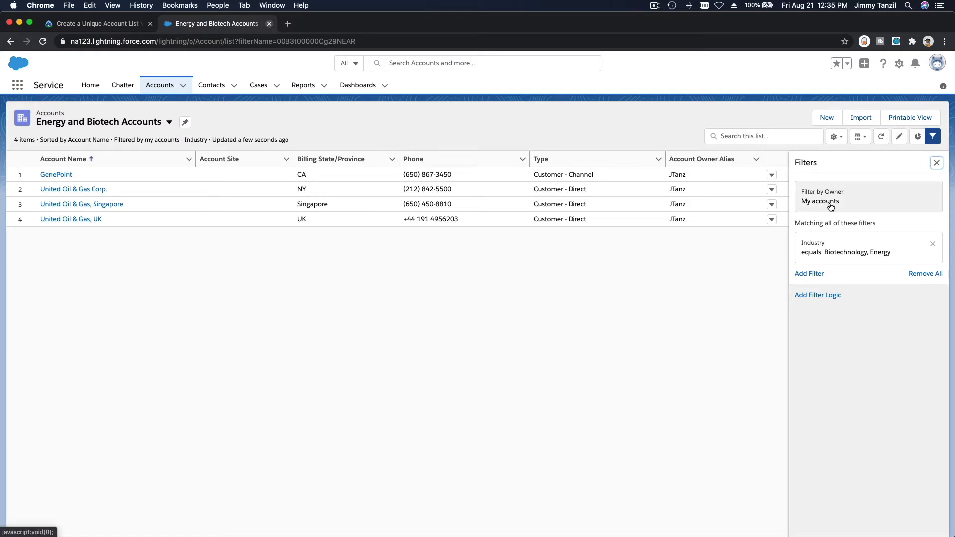
Change Filter by Owner to All accounts, save, and return to Trailhead
{"action": "left_click", "coordinate": [830, 201]}
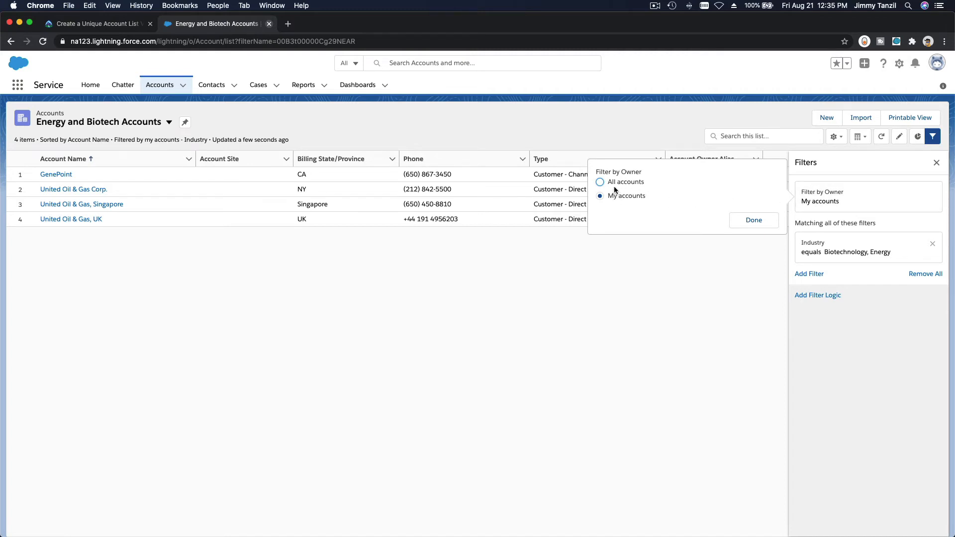
{"action": "left_click", "coordinate": [600, 181]}
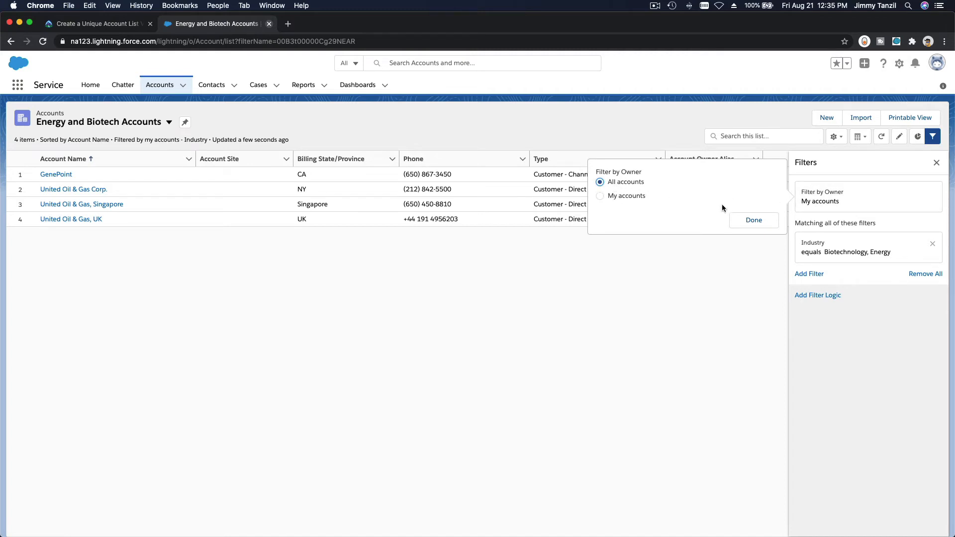
{"action": "mouse_move", "coordinate": [635, 174]}
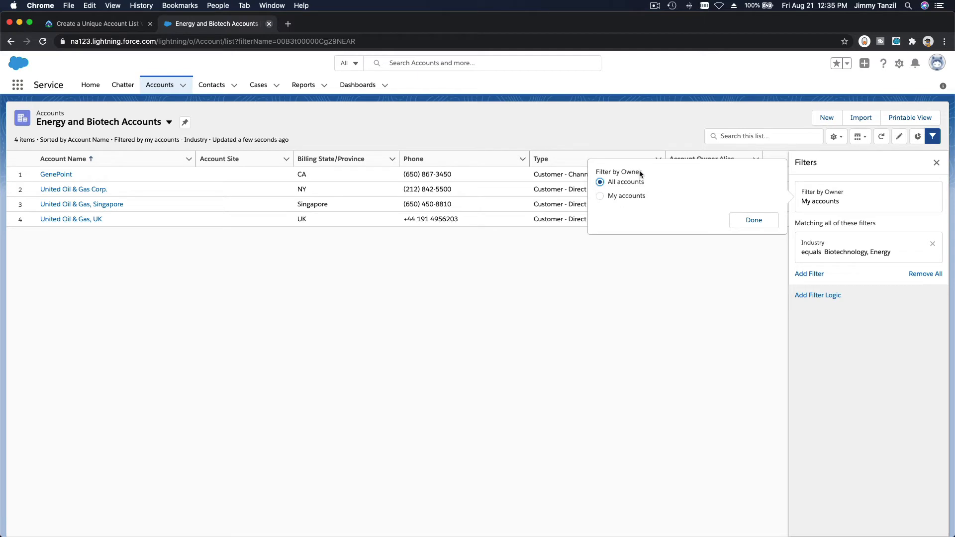
{"action": "mouse_move", "coordinate": [557, 428]}
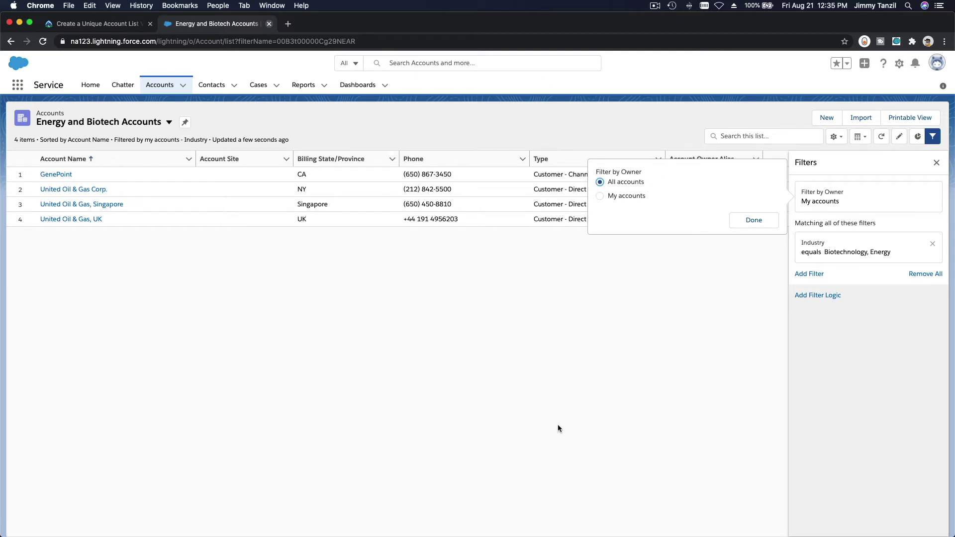
{"action": "left_click", "coordinate": [754, 220]}
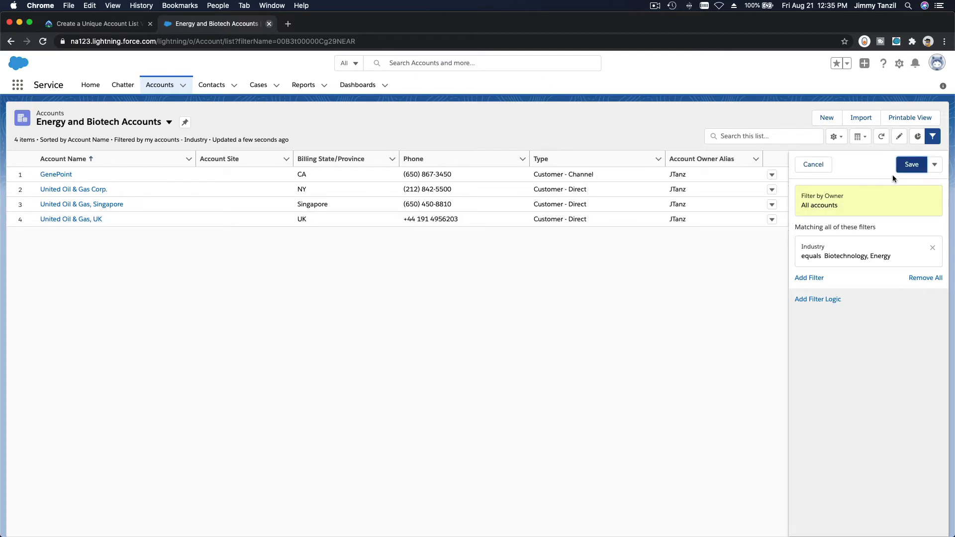
{"action": "left_click", "coordinate": [912, 165]}
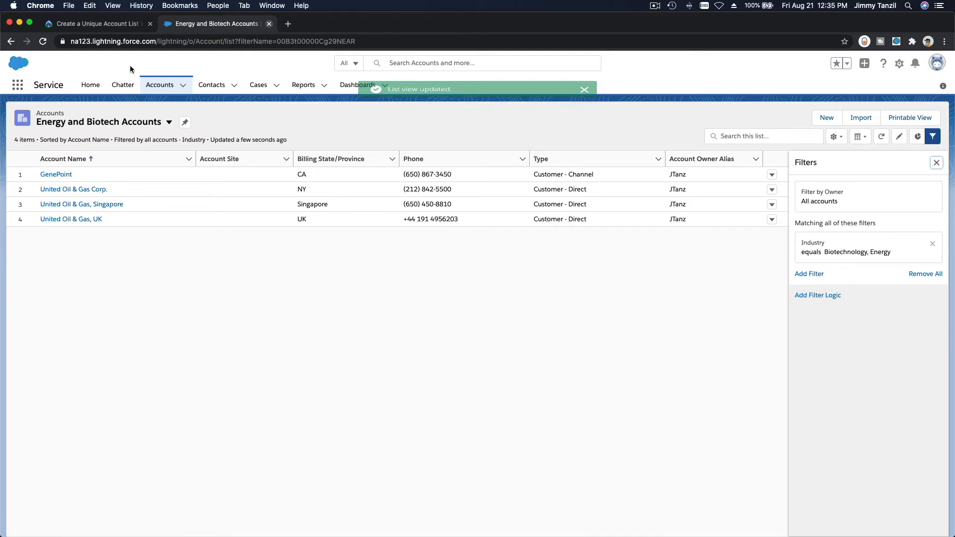
{"action": "left_click", "coordinate": [90, 24]}
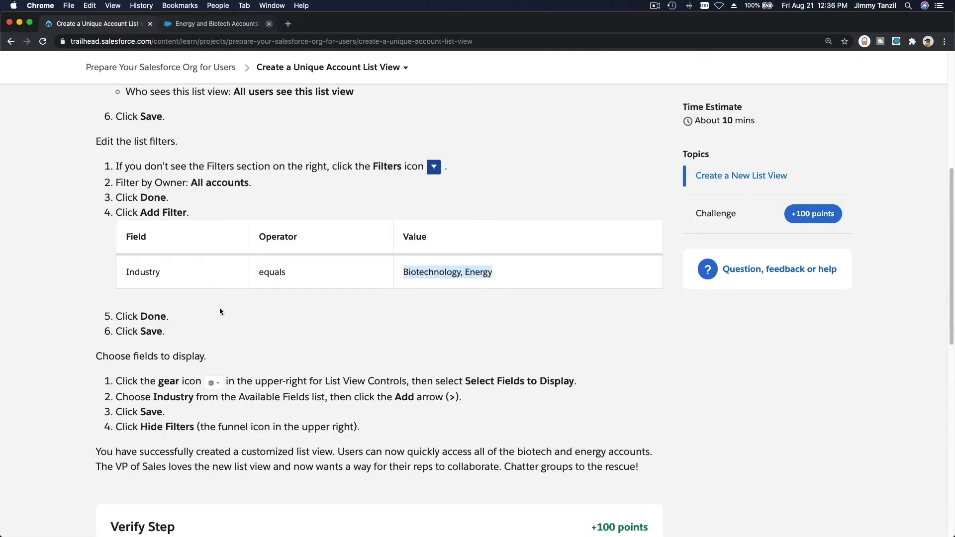
Read the 'Choose fields to display' steps and return to the accounts list tab
{"action": "scroll", "scroll_direction": "down", "scroll_amount": 3}
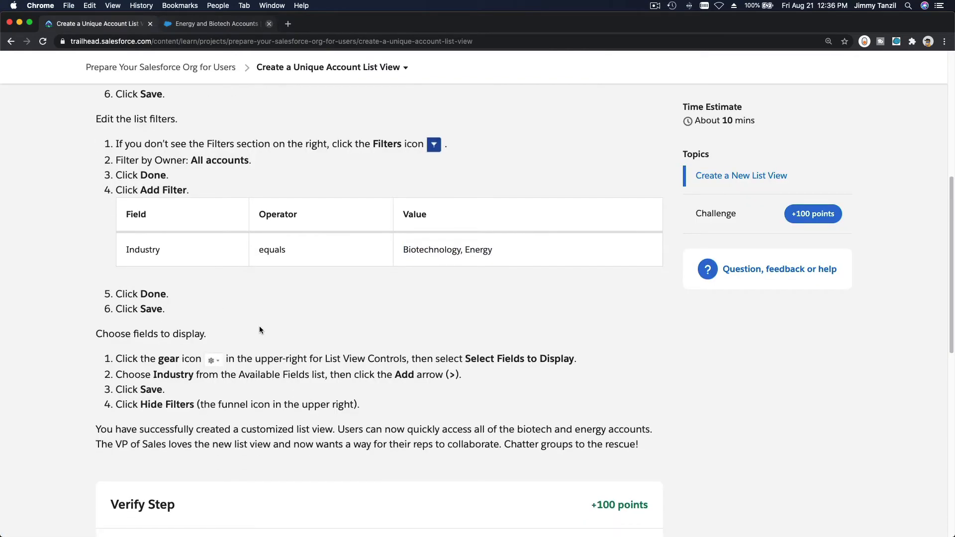
{"action": "scroll", "scroll_direction": "down", "scroll_amount": 3}
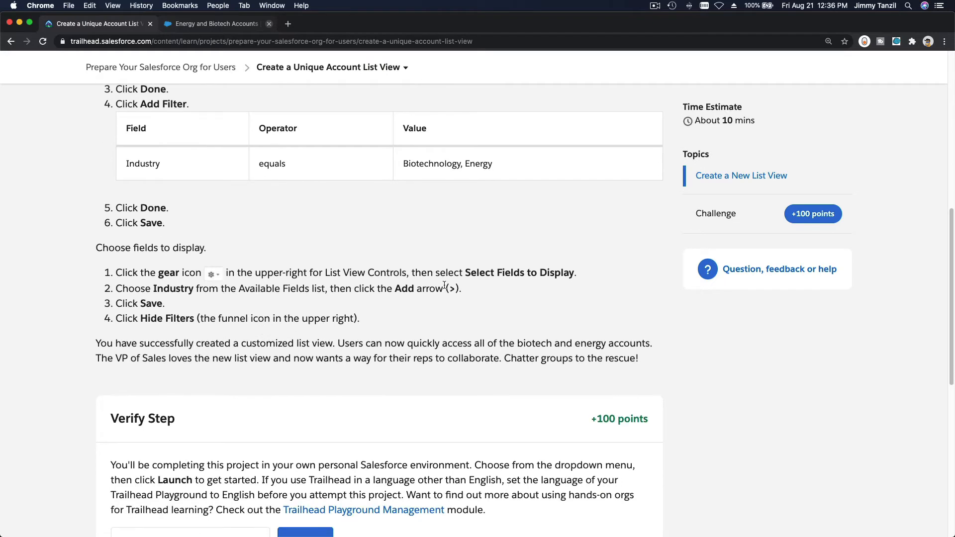
{"action": "mouse_move", "coordinate": [469, 273]}
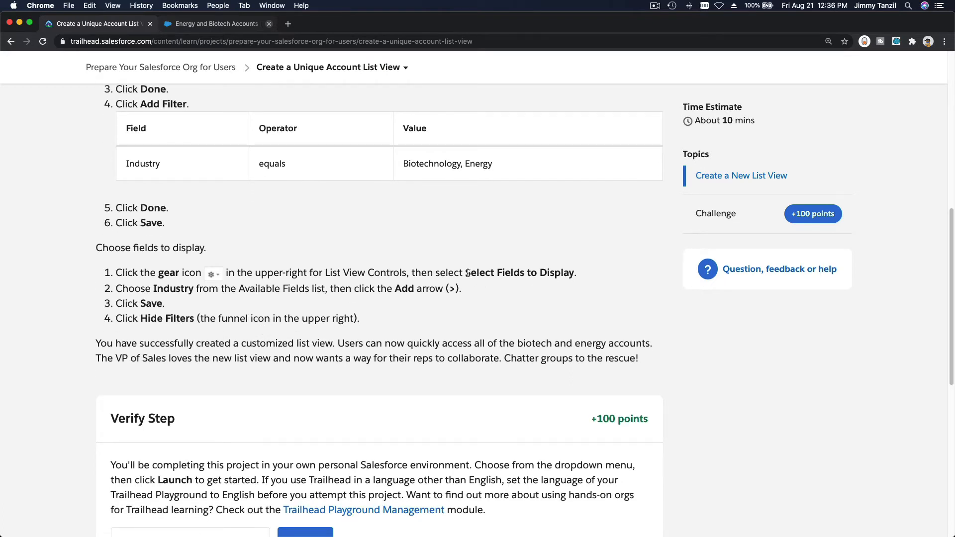
{"action": "double_click", "coordinate": [519, 273]}
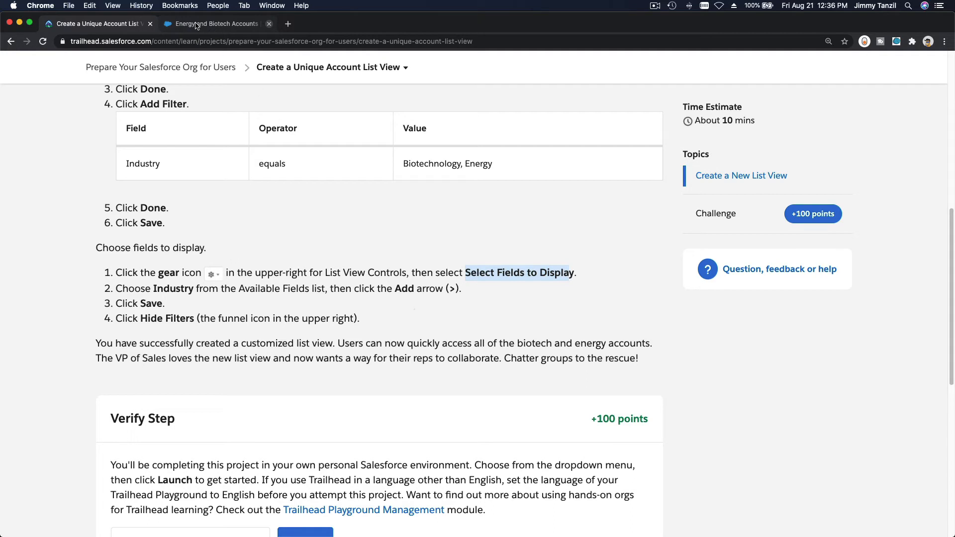
{"action": "left_click", "coordinate": [216, 24]}
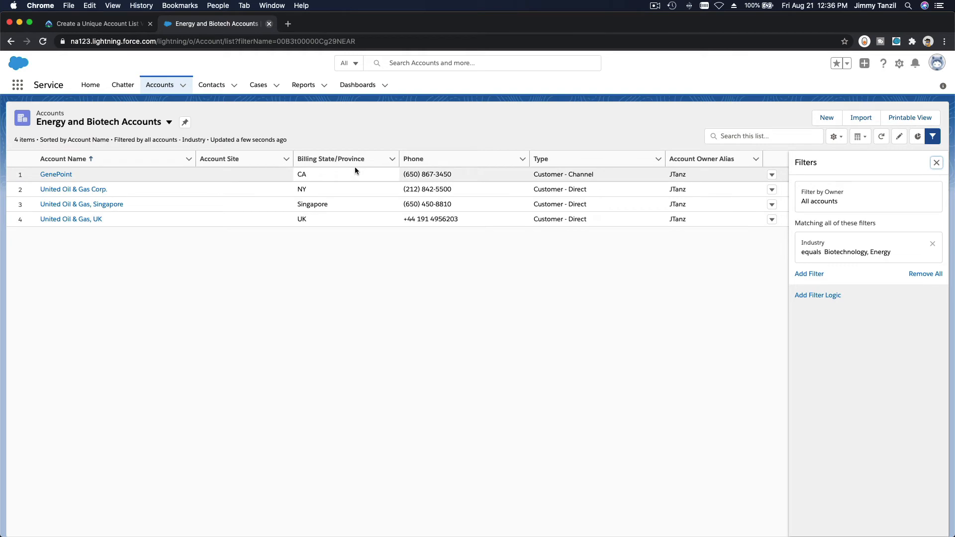
In Select Fields to Display, remove the Account Site column
{"action": "left_click", "coordinate": [702, 159]}
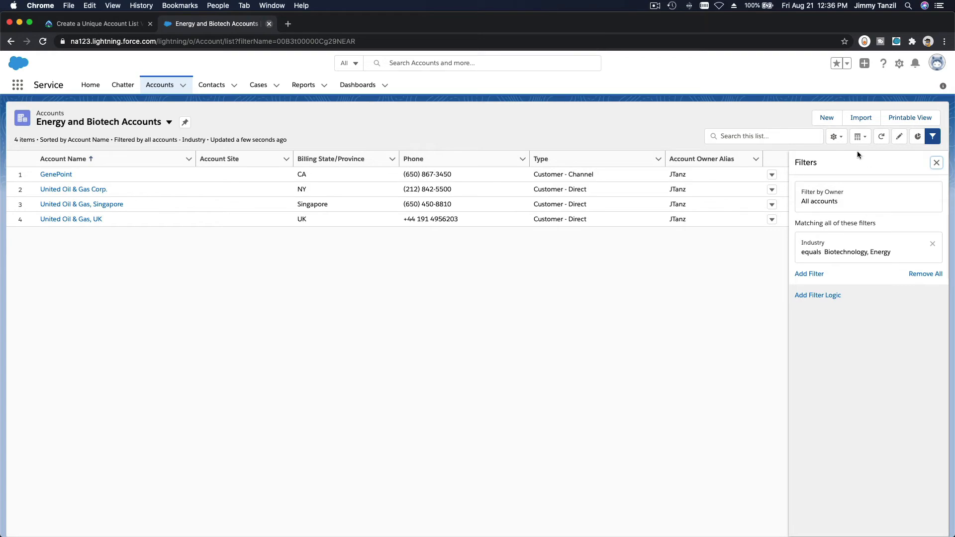
{"action": "left_click", "coordinate": [833, 136]}
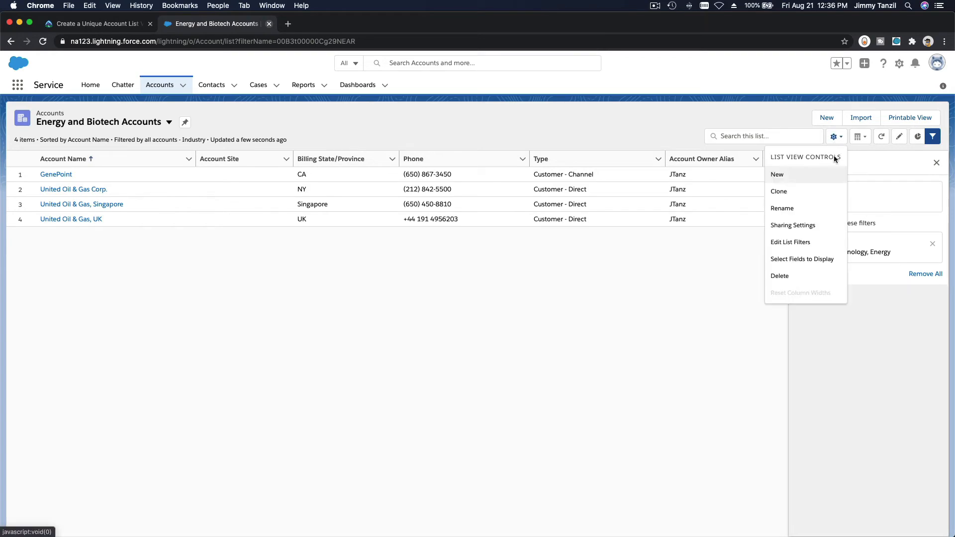
{"action": "mouse_move", "coordinate": [826, 261]}
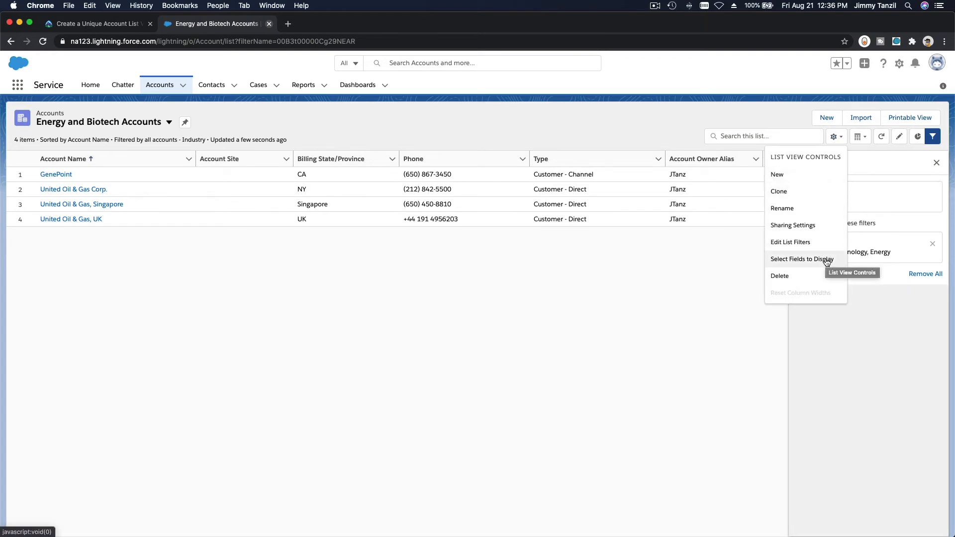
{"action": "left_click", "coordinate": [802, 259]}
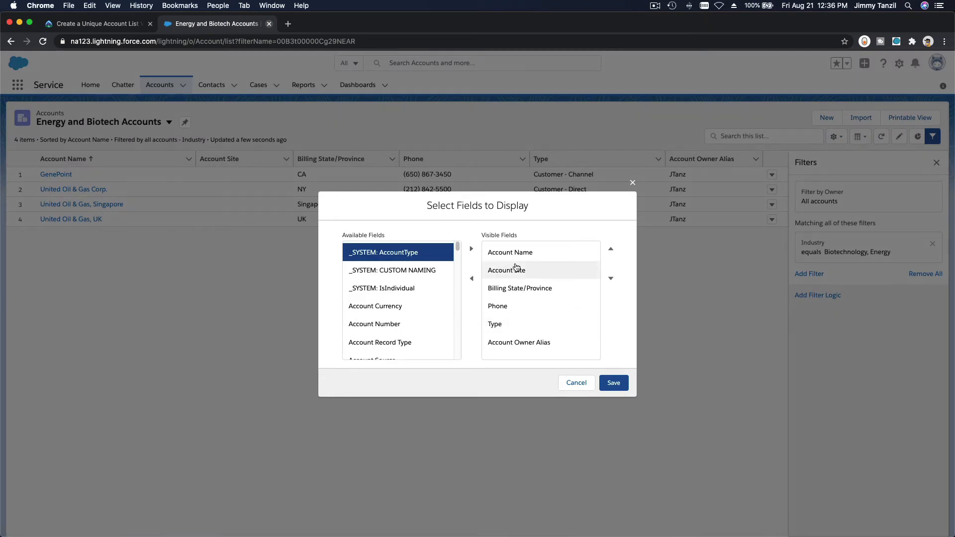
{"action": "left_click", "coordinate": [472, 278]}
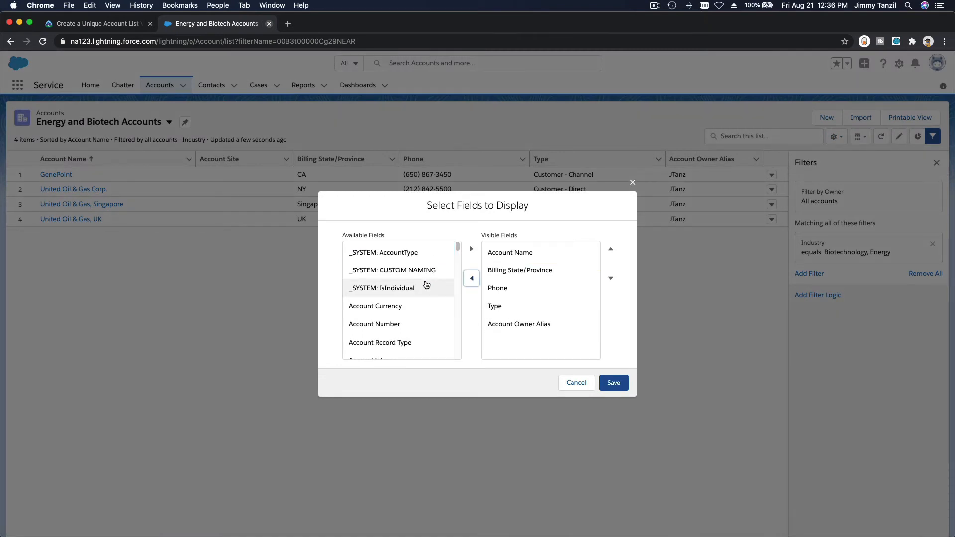
Add Industry as a visible column and save the field selection
{"action": "scroll", "scroll_direction": "down", "scroll_amount": 3}
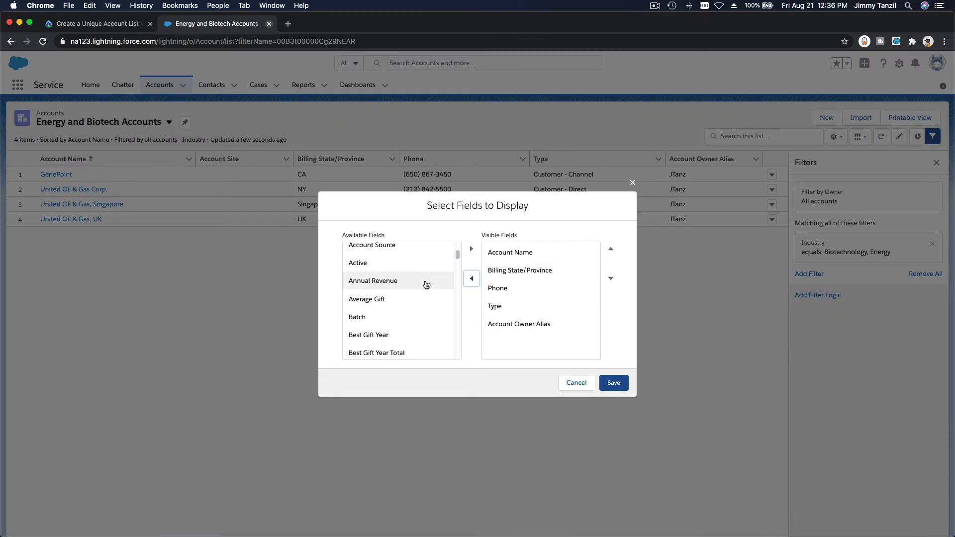
{"action": "scroll", "scroll_direction": "down", "scroll_amount": 3}
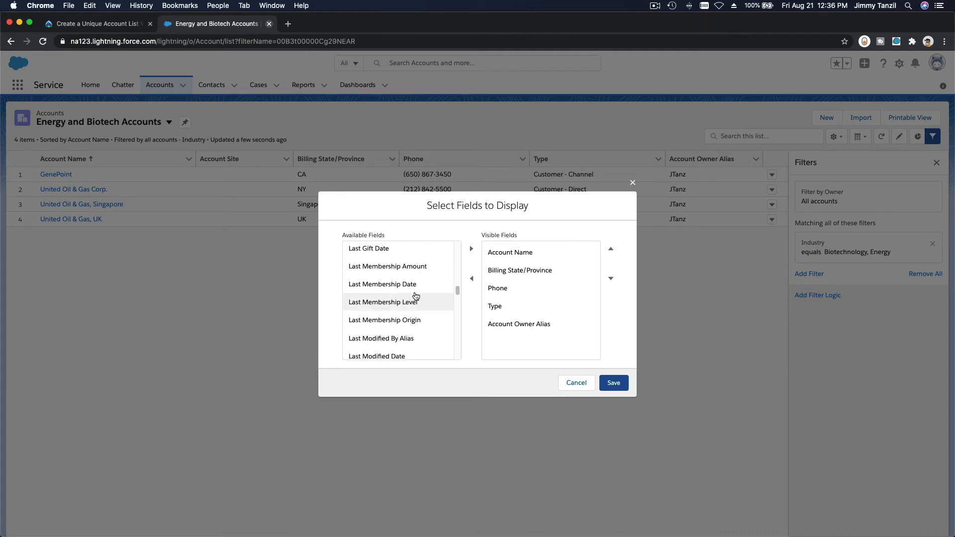
{"action": "scroll", "scroll_direction": "down", "scroll_amount": 3}
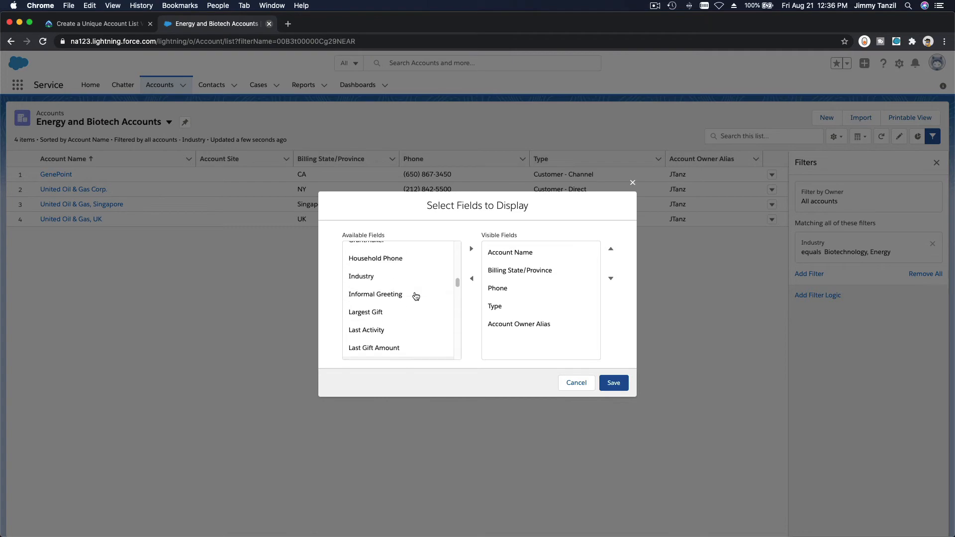
{"action": "left_click", "coordinate": [472, 249]}
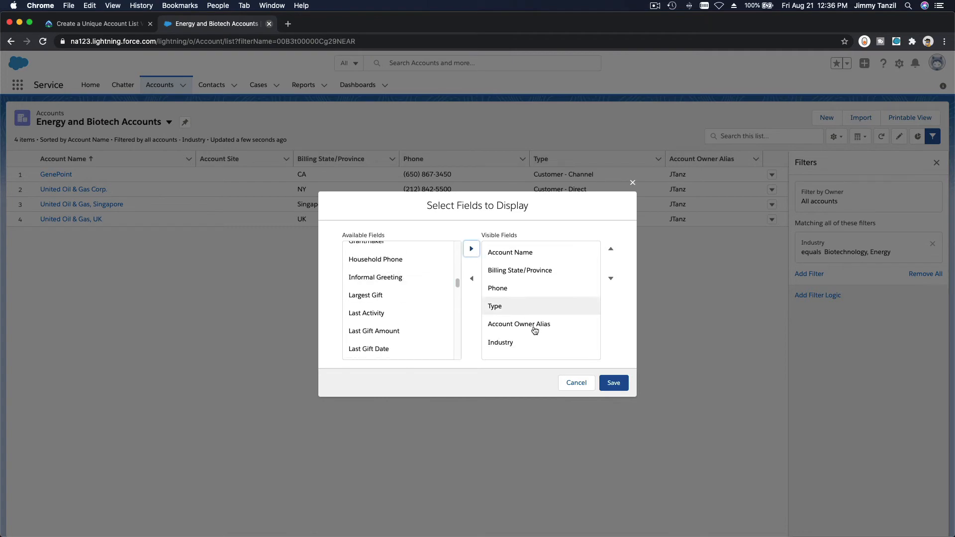
{"action": "left_click", "coordinate": [500, 342]}
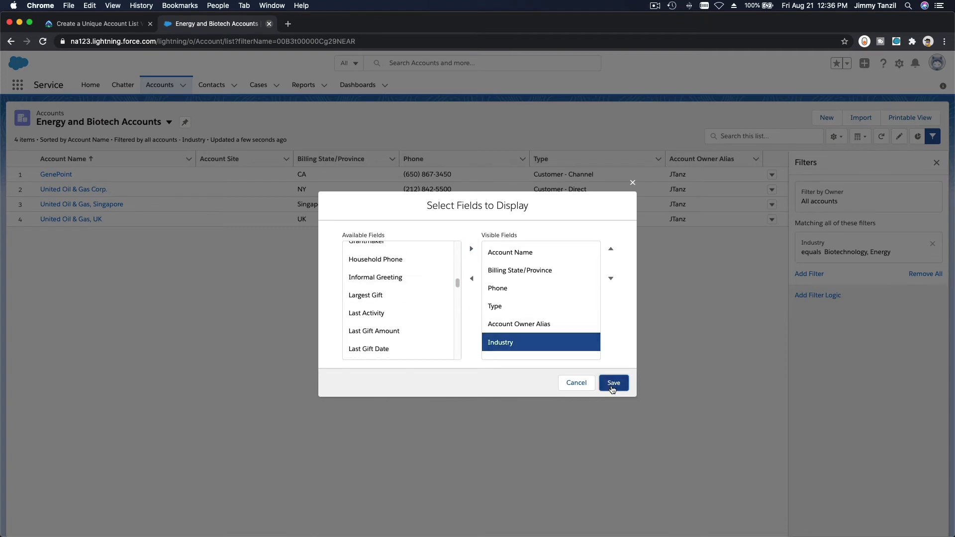
{"action": "left_click", "coordinate": [613, 382]}
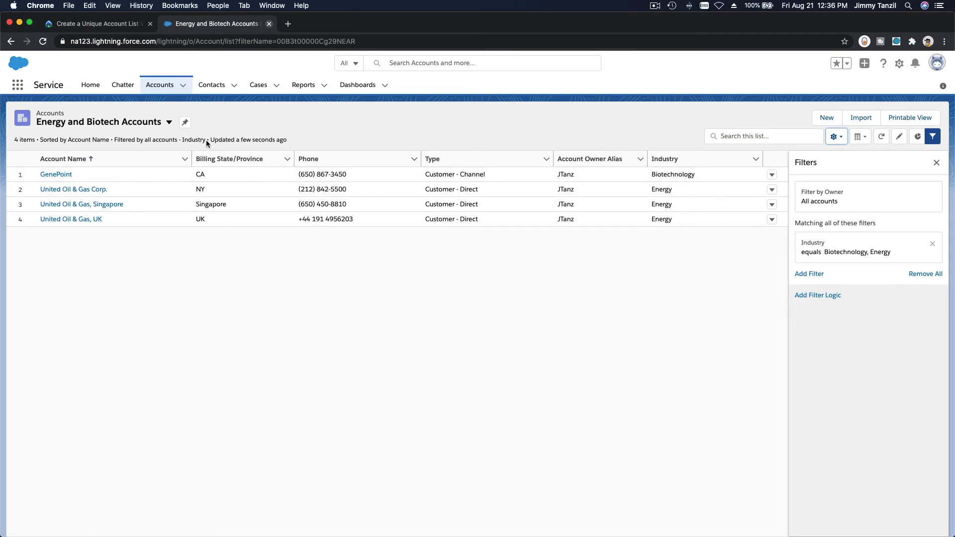
Leave the accounts list views for the Salesforce Home page
{"action": "left_click", "coordinate": [170, 123]}
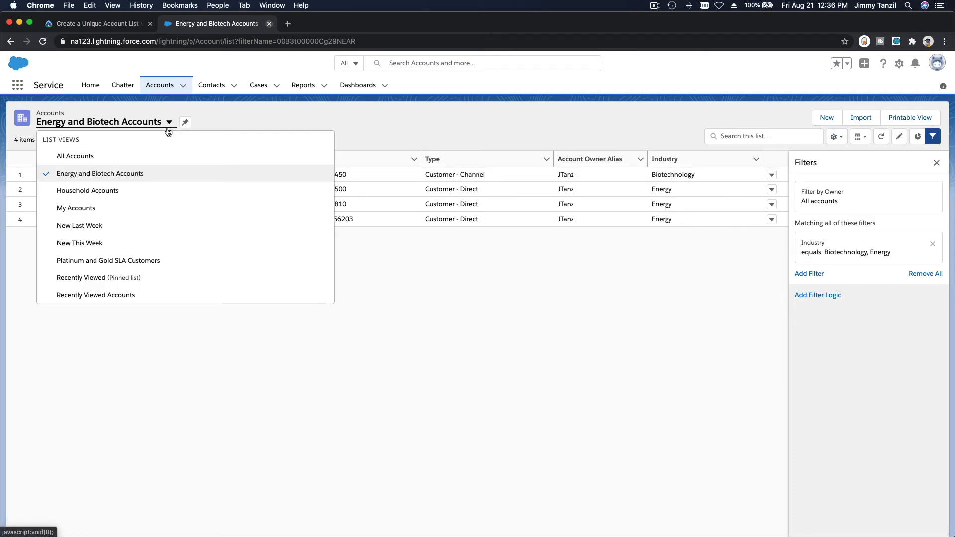
{"action": "mouse_move", "coordinate": [213, 428]}
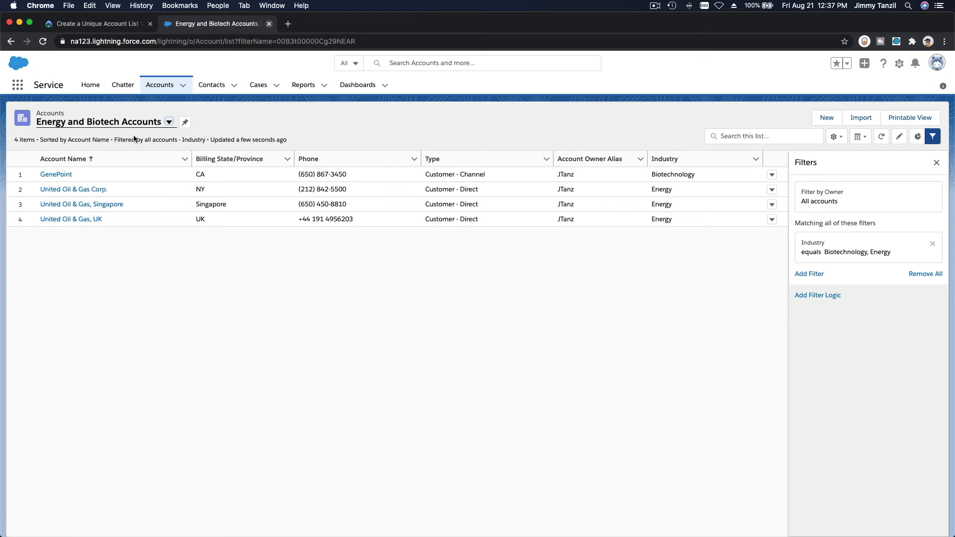
{"action": "left_click", "coordinate": [90, 85]}
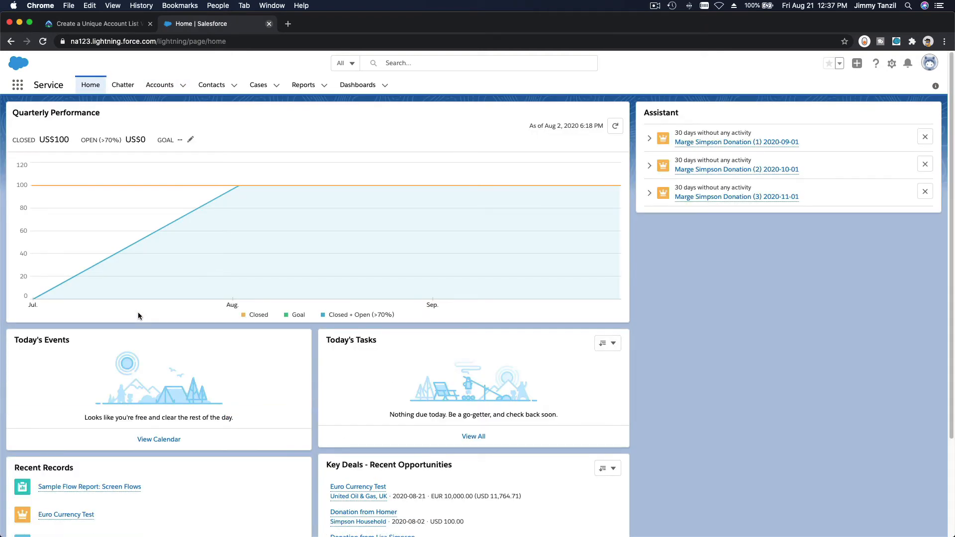
{"action": "mouse_move", "coordinate": [159, 87]}
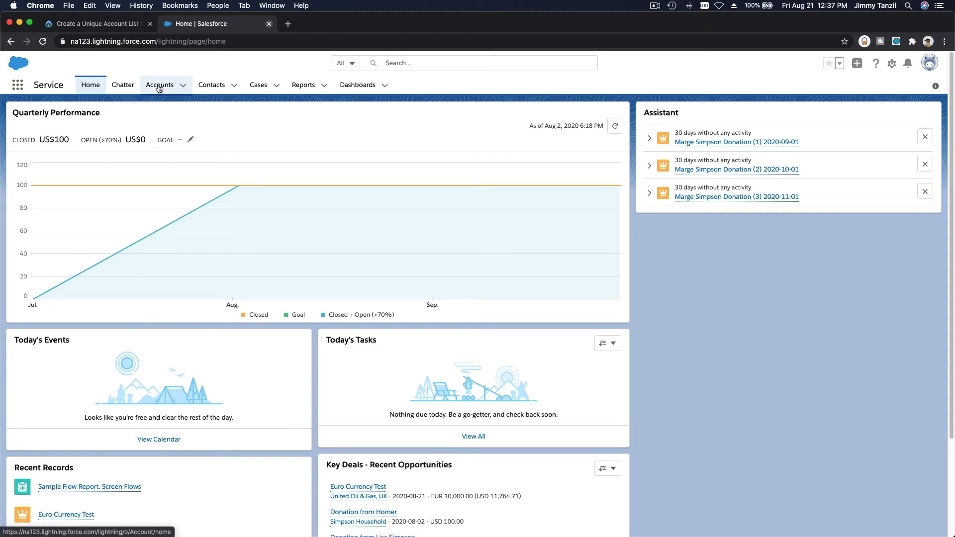
{"action": "mouse_move", "coordinate": [159, 85]}
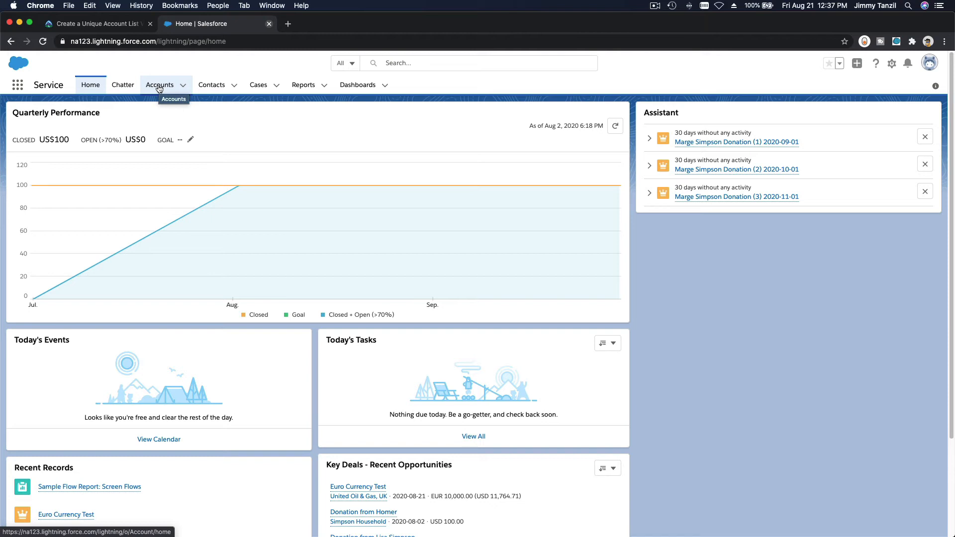
On Accounts' Recently Viewed list, expand the list view picker to show saved account views
{"action": "left_click", "coordinate": [159, 85]}
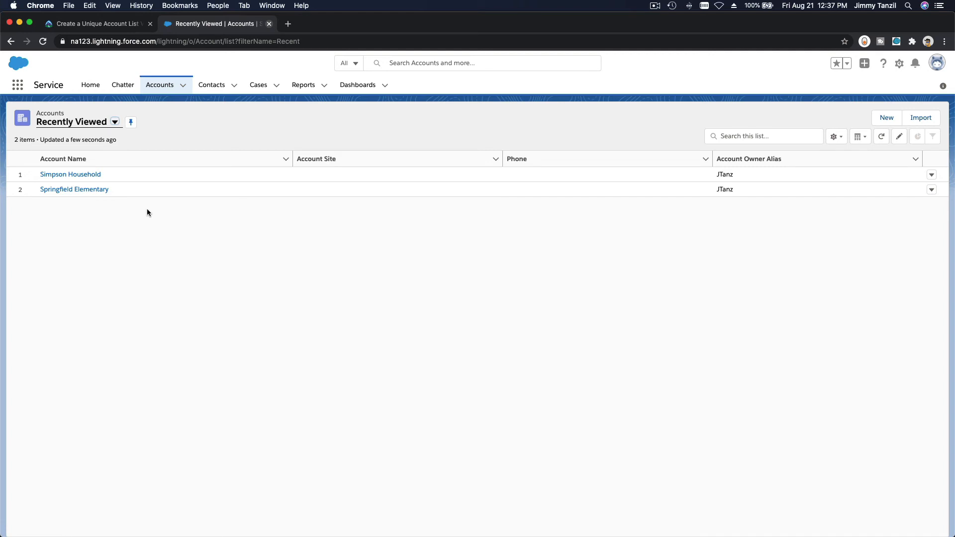
{"action": "mouse_move", "coordinate": [152, 200]}
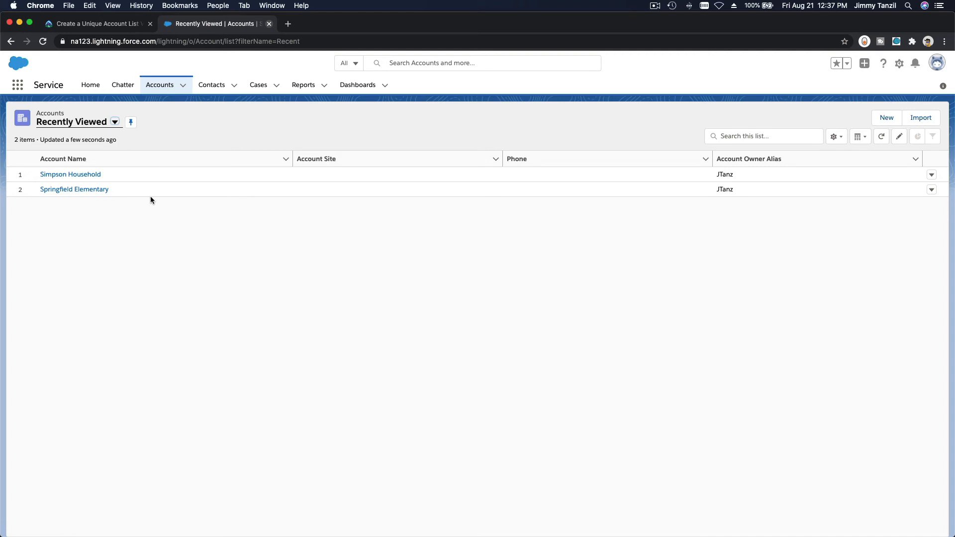
{"action": "mouse_move", "coordinate": [173, 221]}
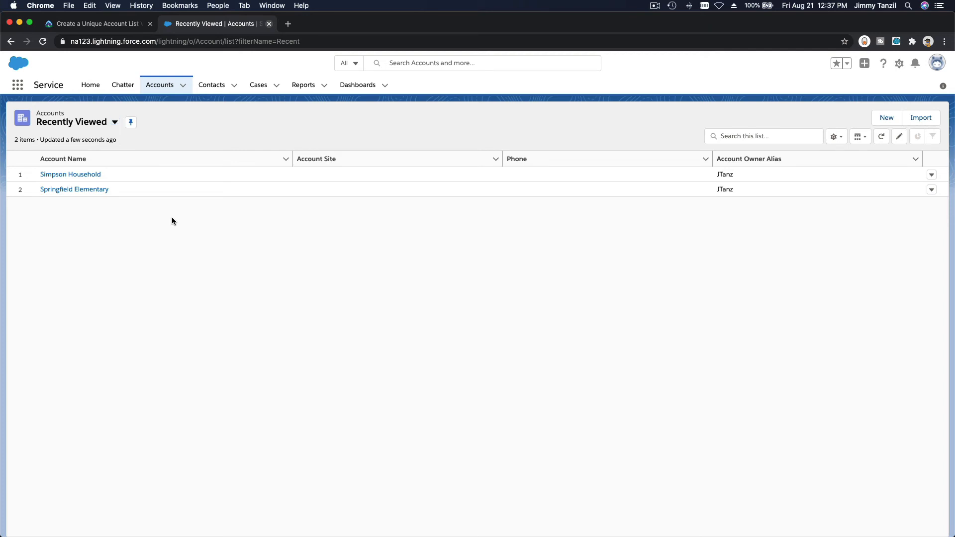
{"action": "mouse_move", "coordinate": [73, 109]}
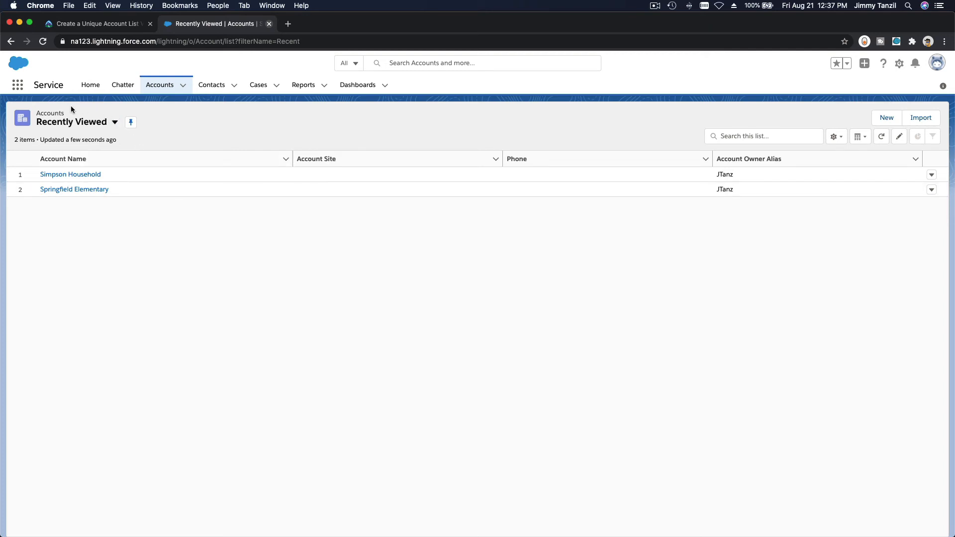
{"action": "mouse_move", "coordinate": [55, 110]}
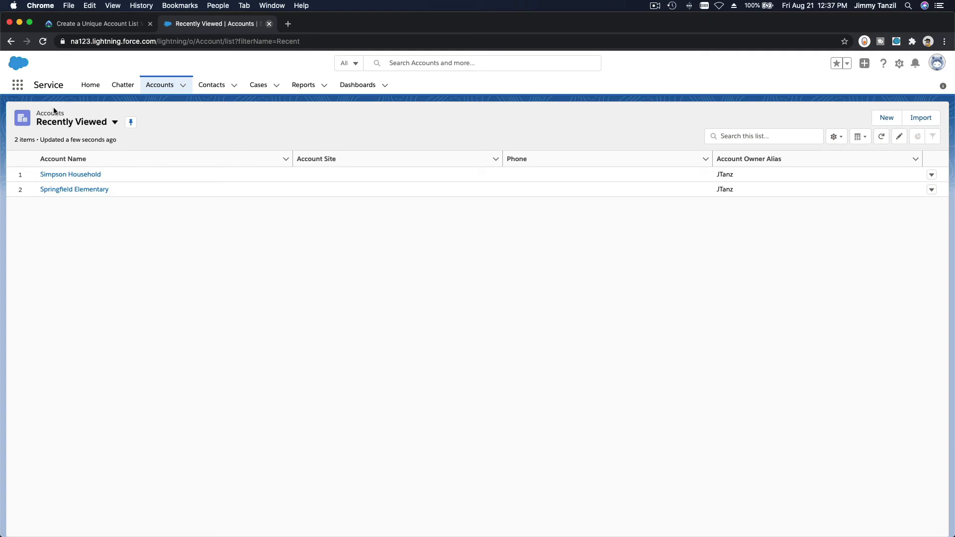
{"action": "mouse_move", "coordinate": [95, 112]}
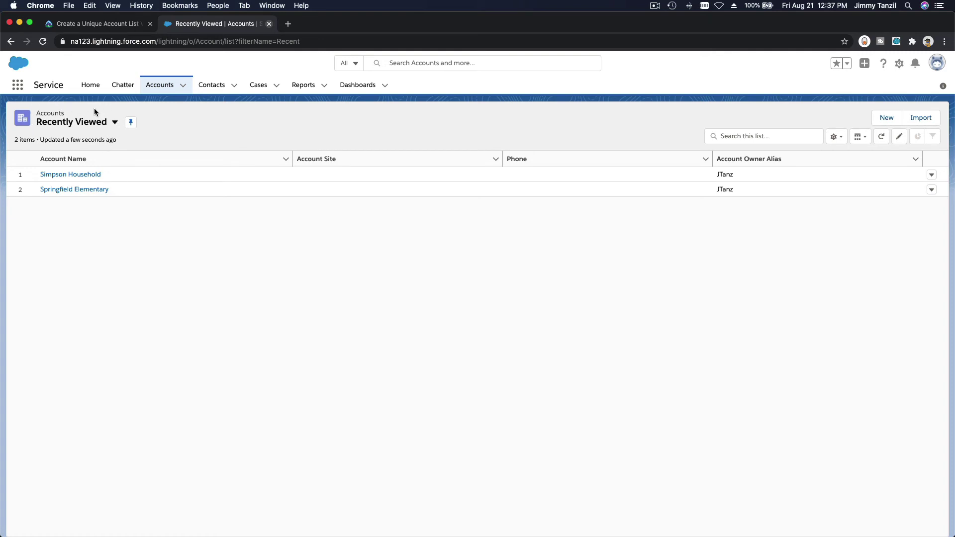
{"action": "left_click", "coordinate": [64, 158]}
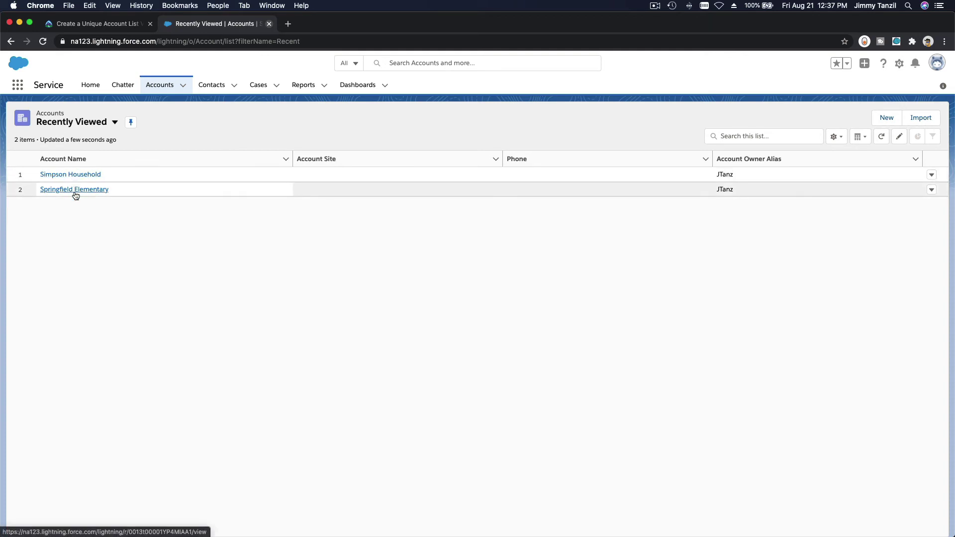
{"action": "mouse_move", "coordinate": [82, 207]}
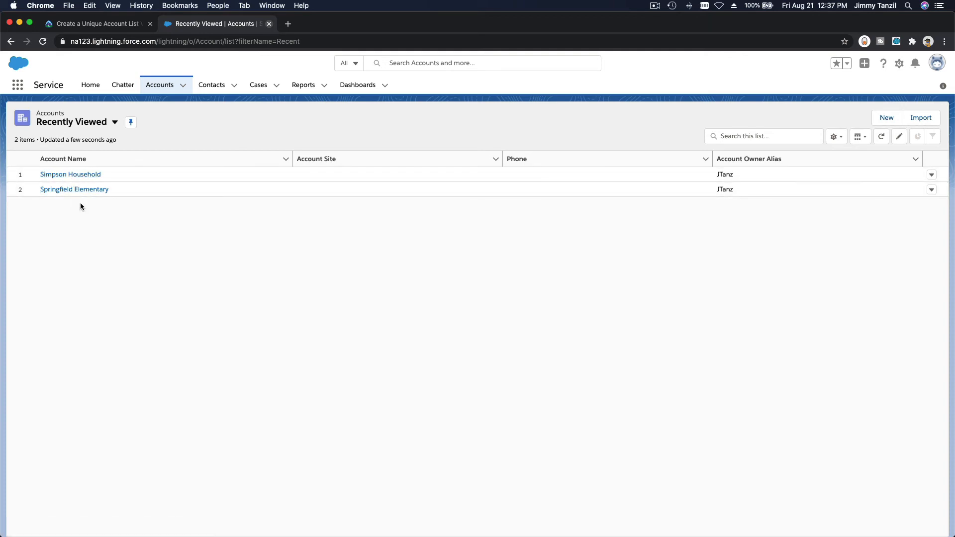
{"action": "left_click", "coordinate": [102, 123]}
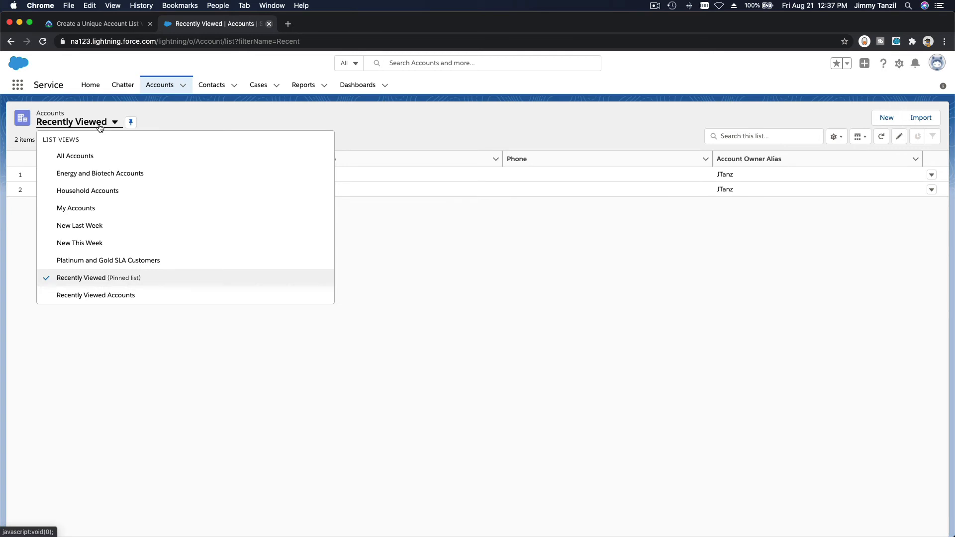
{"action": "mouse_move", "coordinate": [111, 185]}
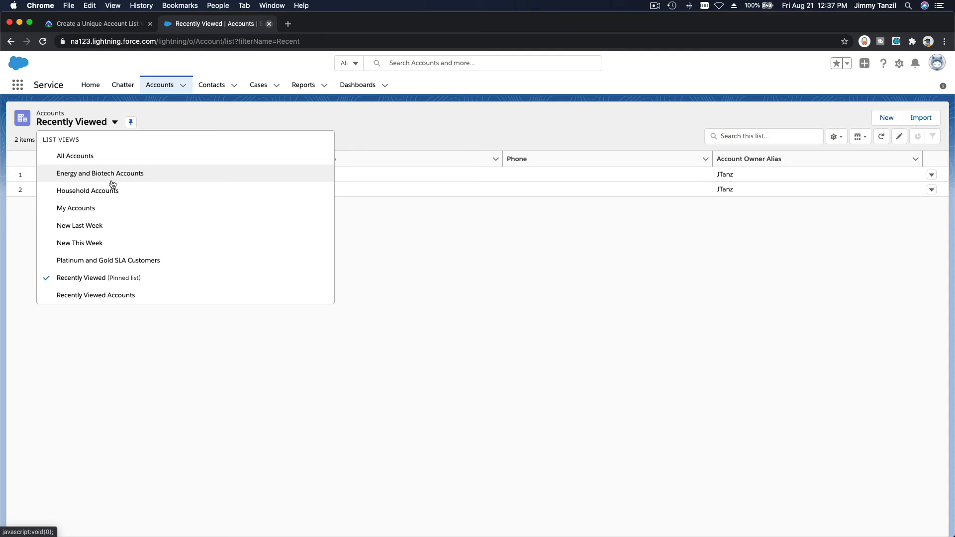
Switch to the Energy and Biotech Accounts view, then browse Contacts' list view menu without changes
{"action": "left_click", "coordinate": [99, 173]}
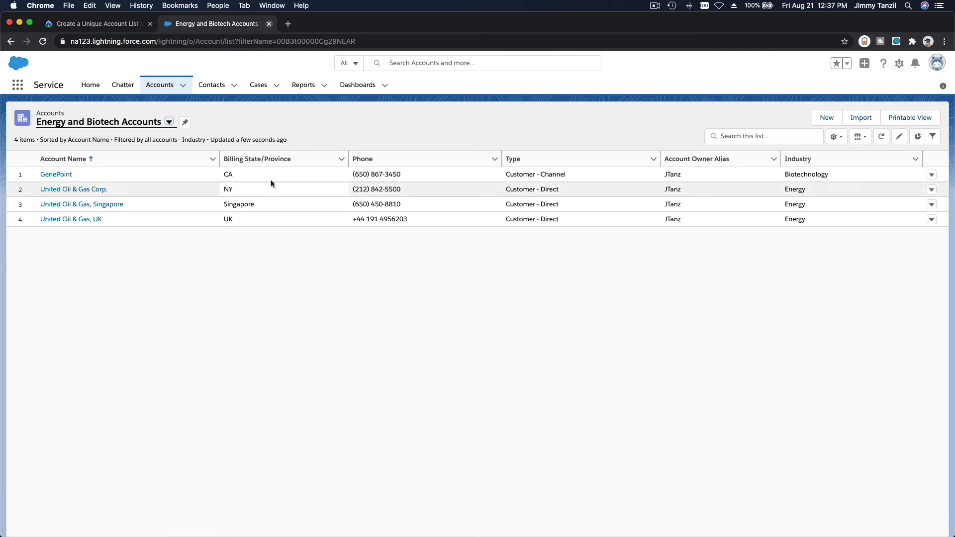
{"action": "mouse_move", "coordinate": [306, 268]}
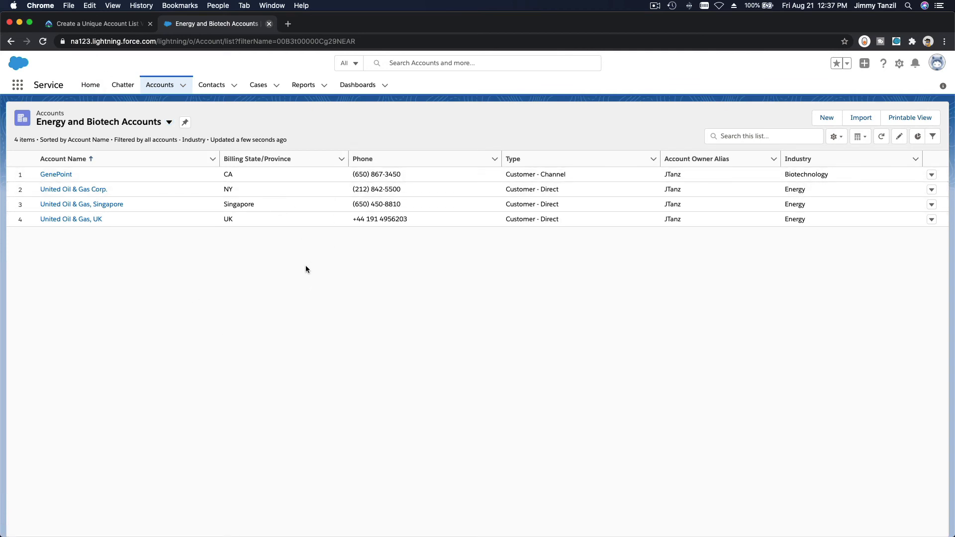
{"action": "left_click", "coordinate": [211, 85]}
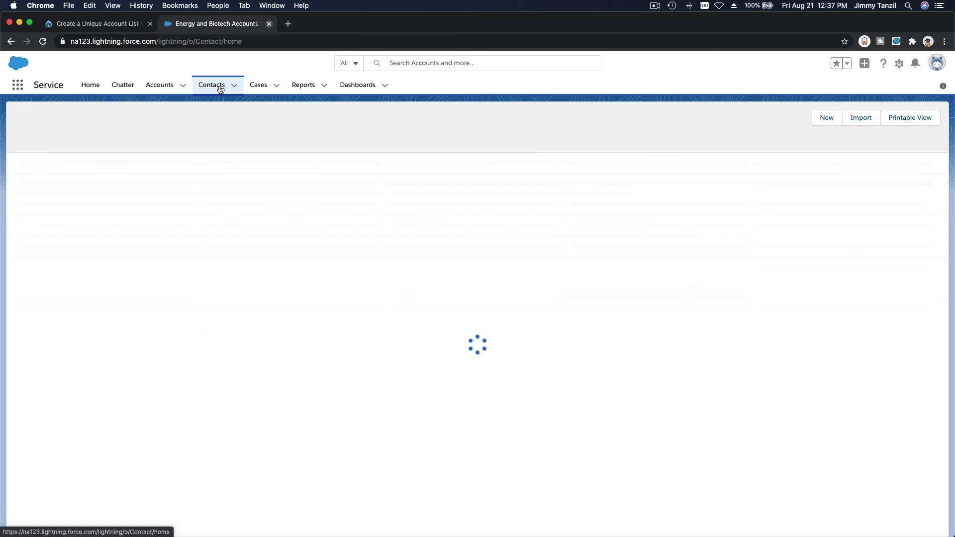
{"action": "left_click", "coordinate": [114, 124]}
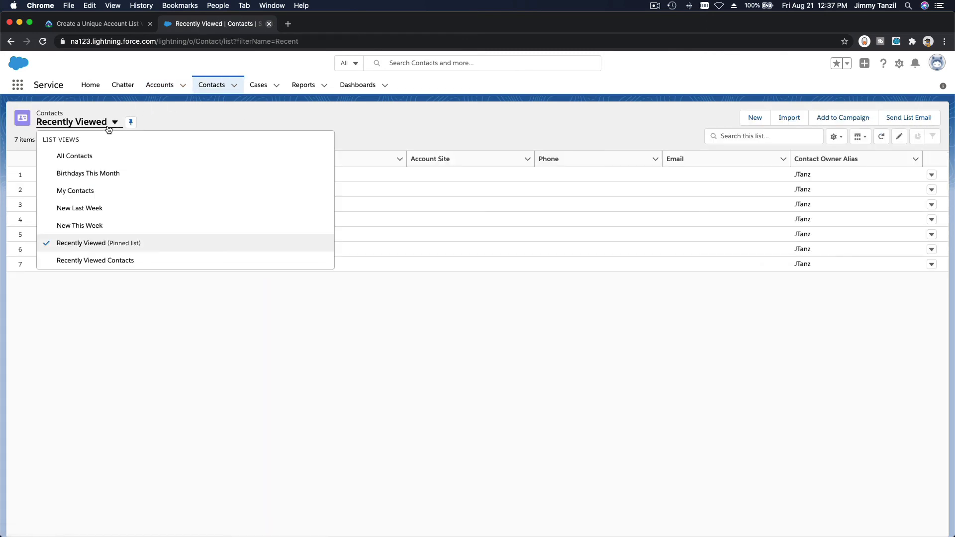
{"action": "left_click", "coordinate": [82, 243]}
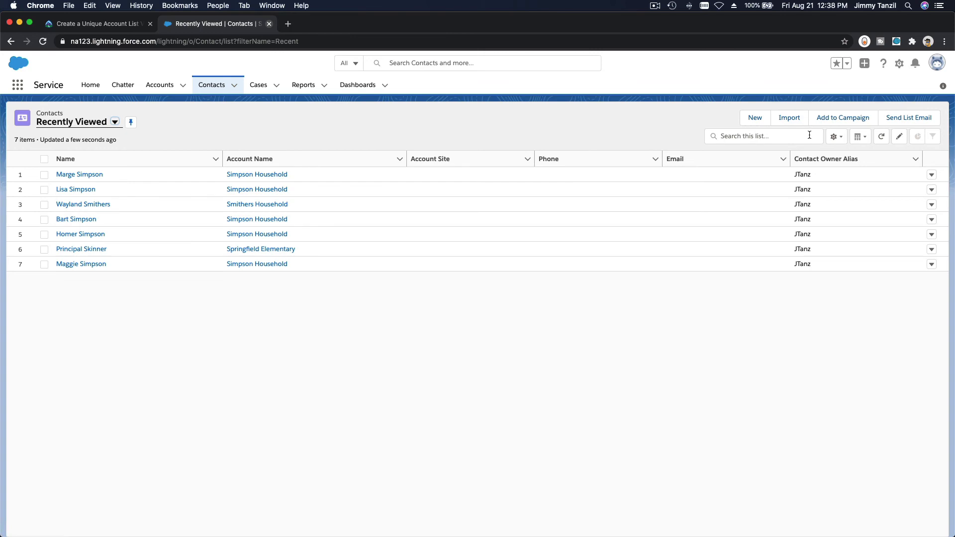
Move on to the Cases records' recently viewed list
{"action": "left_click", "coordinate": [258, 84]}
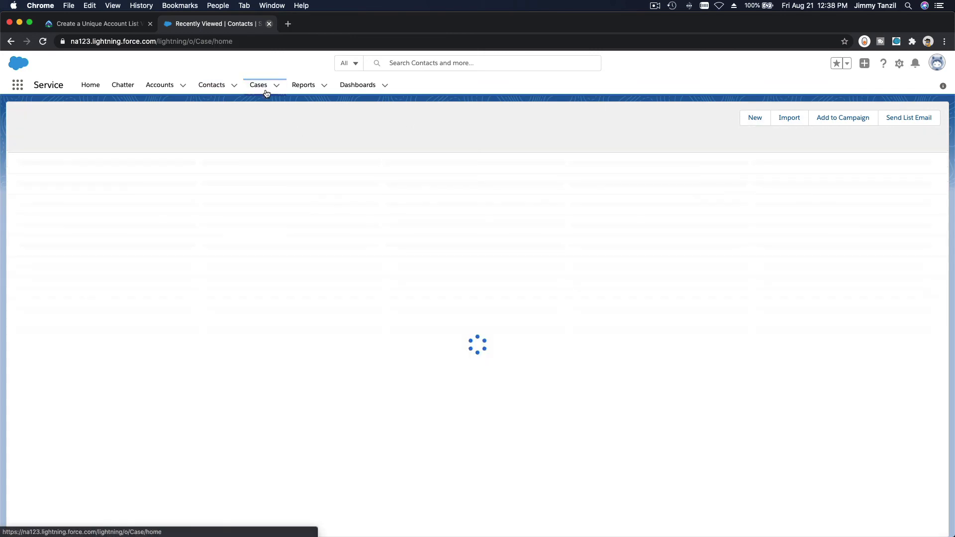
{"action": "left_click", "coordinate": [257, 84]}
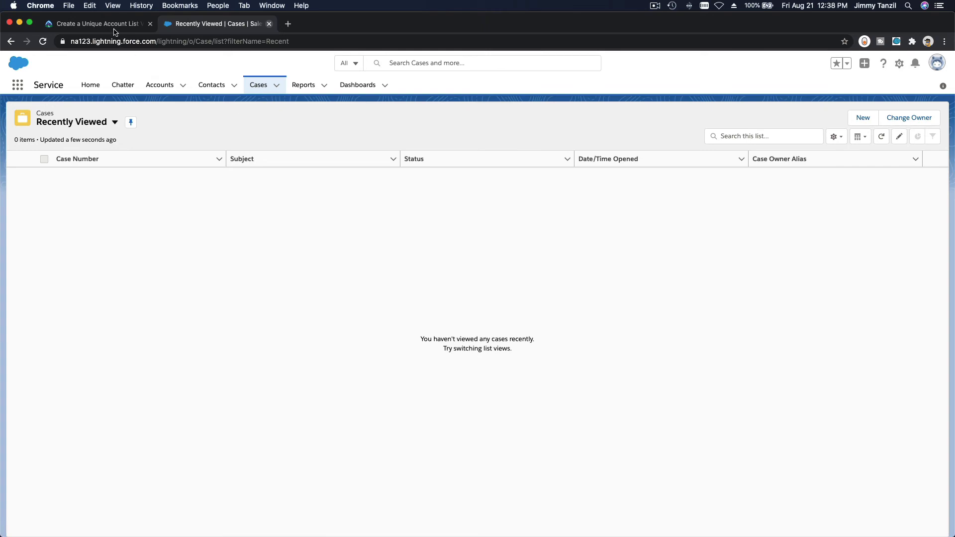
Back in Trailhead, submit the list view step via 'Verify step to earn 100 points' and dismiss the steps list
{"action": "left_click", "coordinate": [90, 24]}
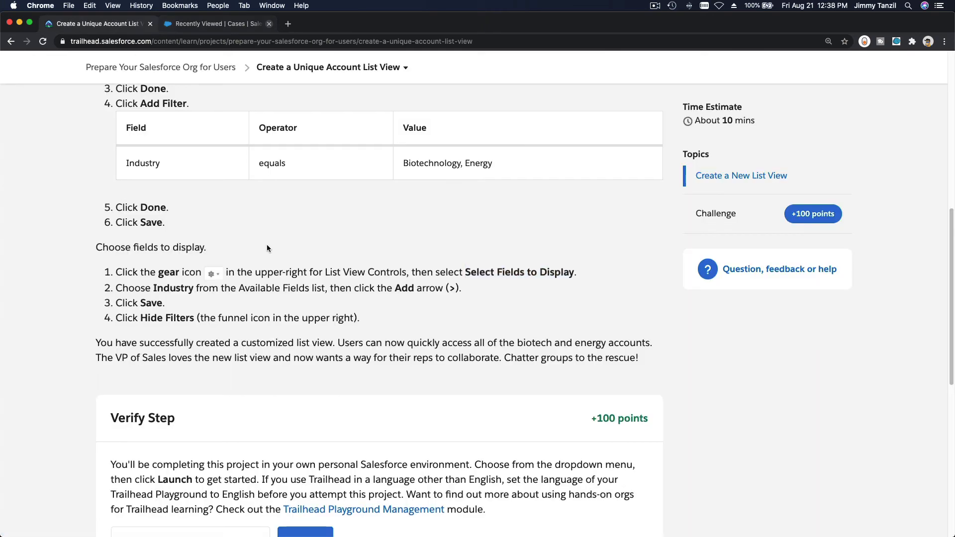
{"action": "scroll", "scroll_direction": "down", "scroll_amount": 3}
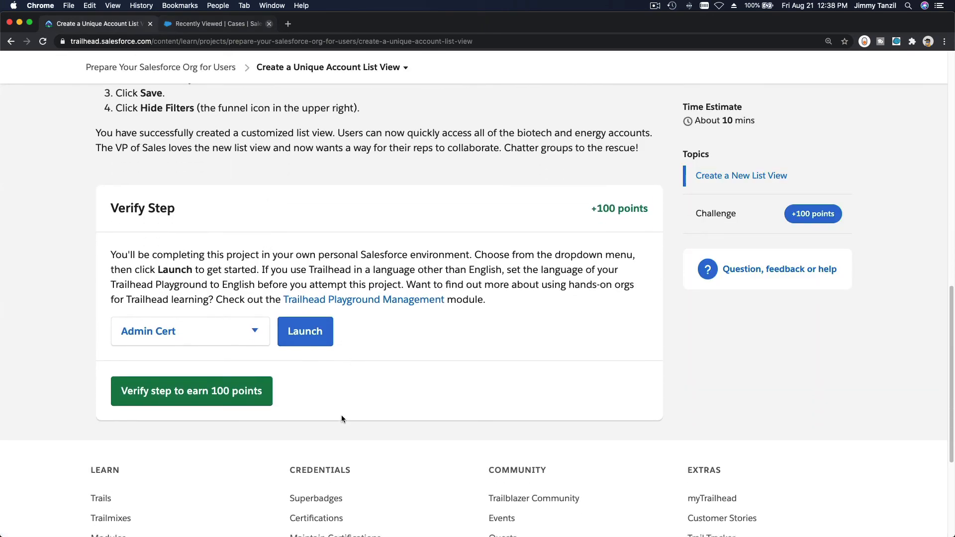
{"action": "left_click", "coordinate": [191, 391]}
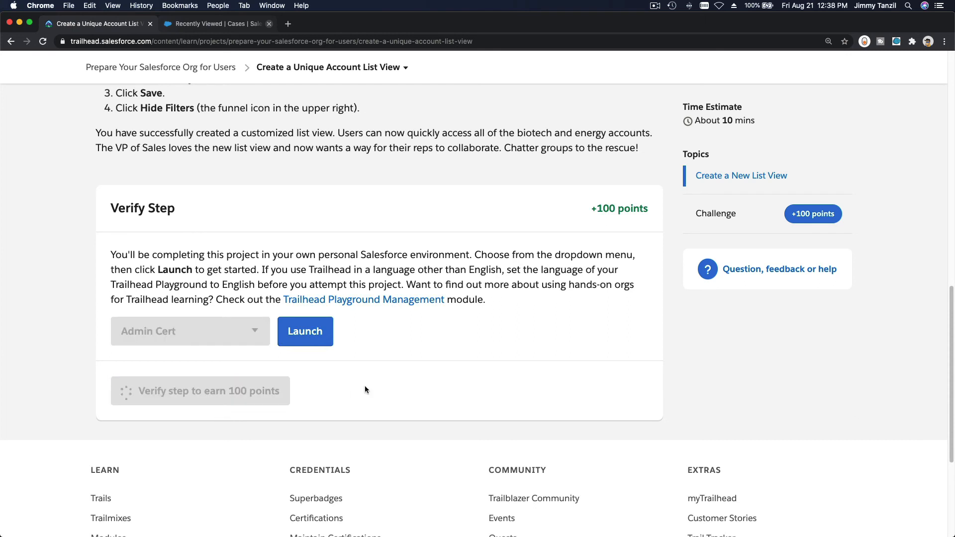
{"action": "mouse_move", "coordinate": [412, 119]}
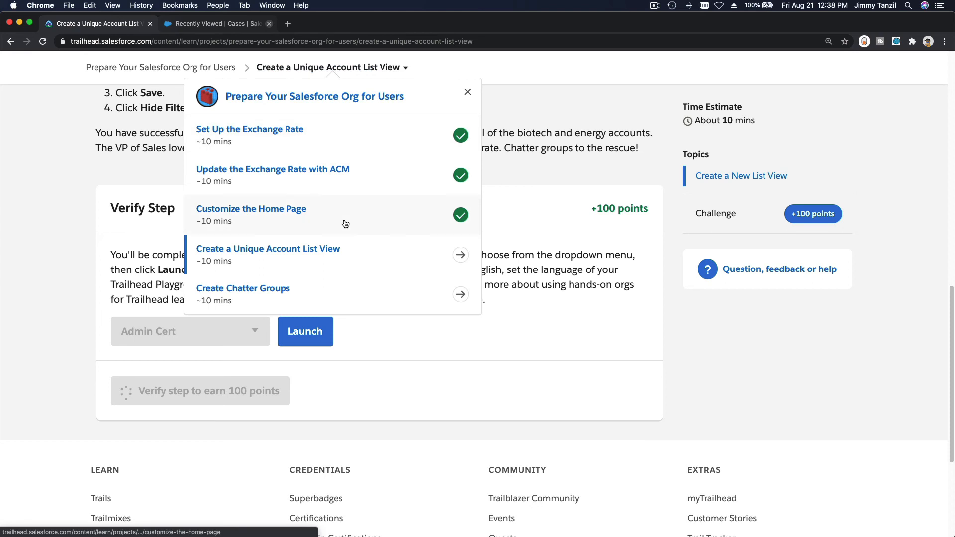
{"action": "mouse_move", "coordinate": [275, 292]}
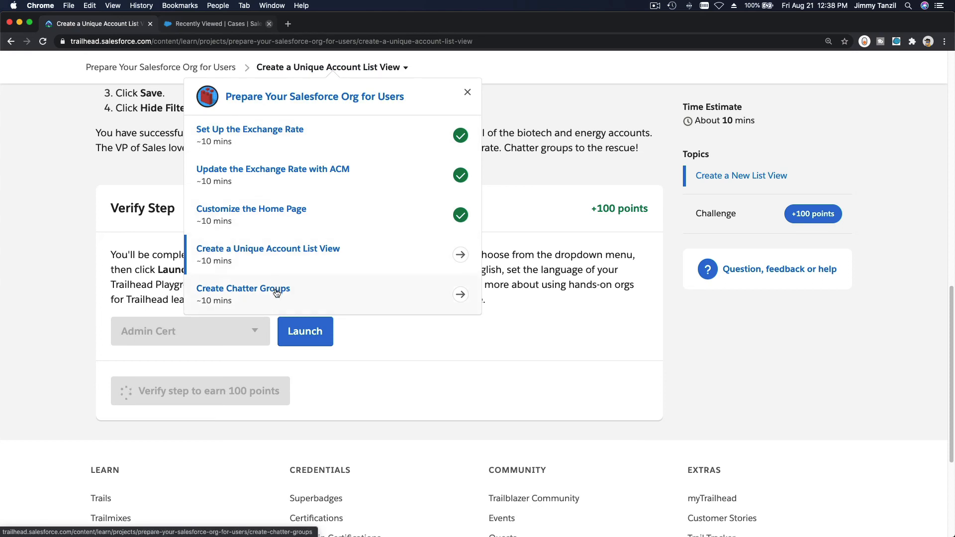
{"action": "mouse_move", "coordinate": [596, 334]}
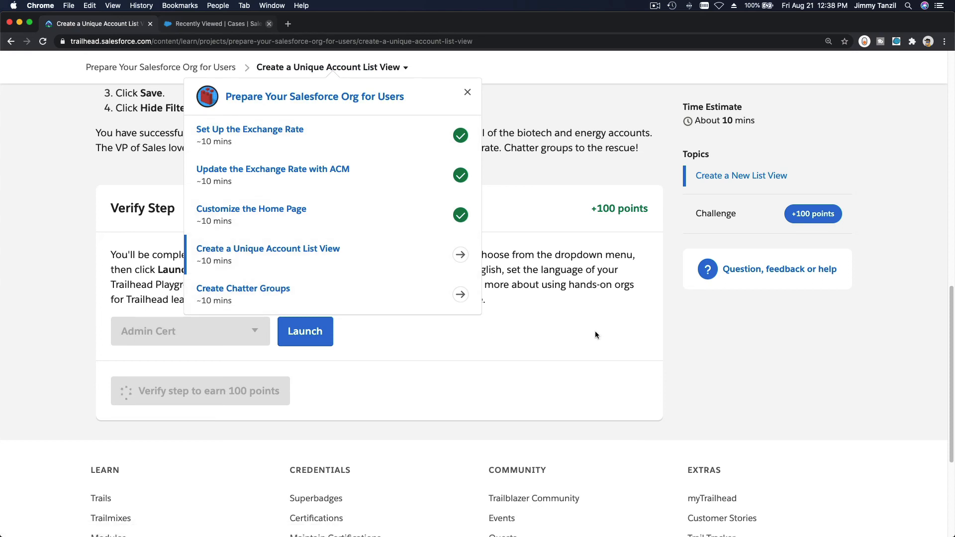
{"action": "left_click", "coordinate": [468, 92]}
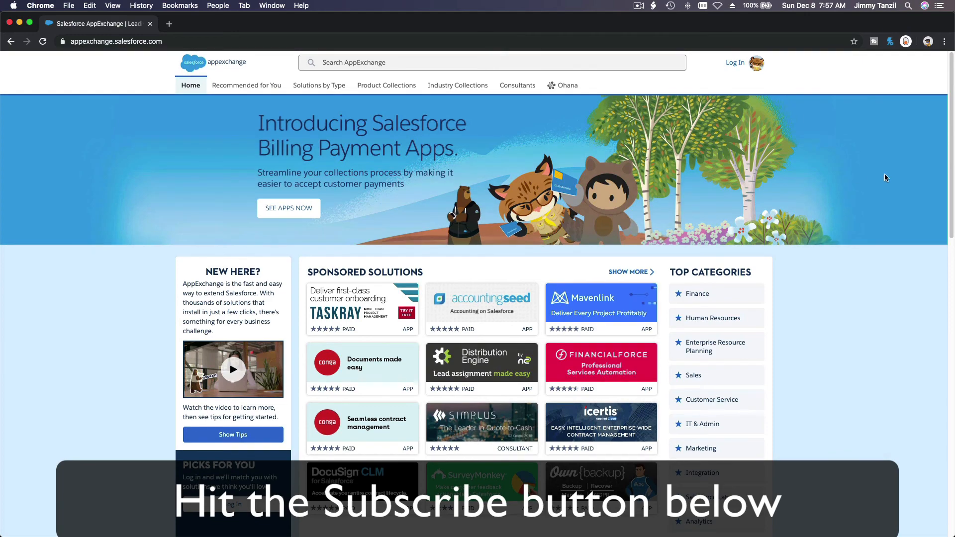
Scroll the AppExchange home page down to the Blaze Your Trail with AppExchange section
{"action": "scroll", "scroll_direction": "down", "scroll_amount": 3}
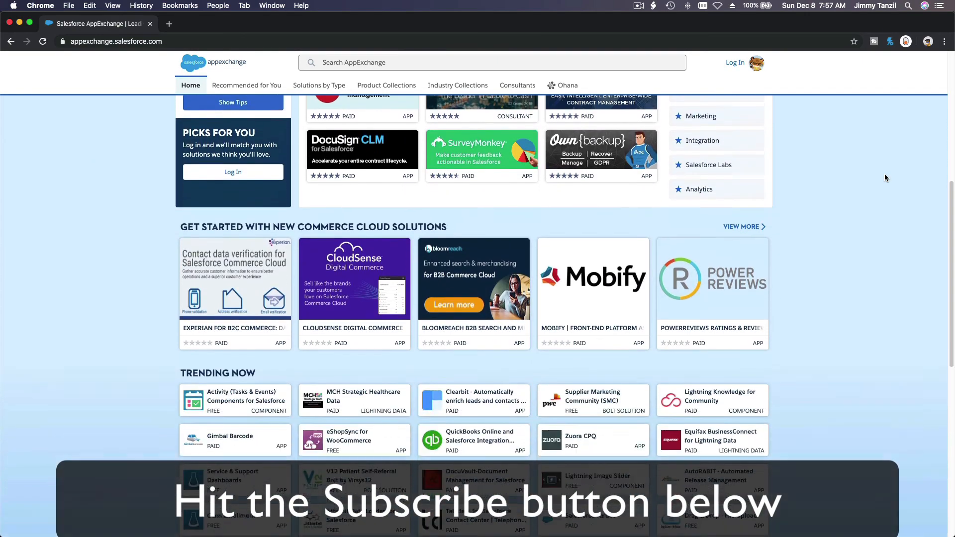
{"action": "scroll", "scroll_direction": "down", "scroll_amount": 3}
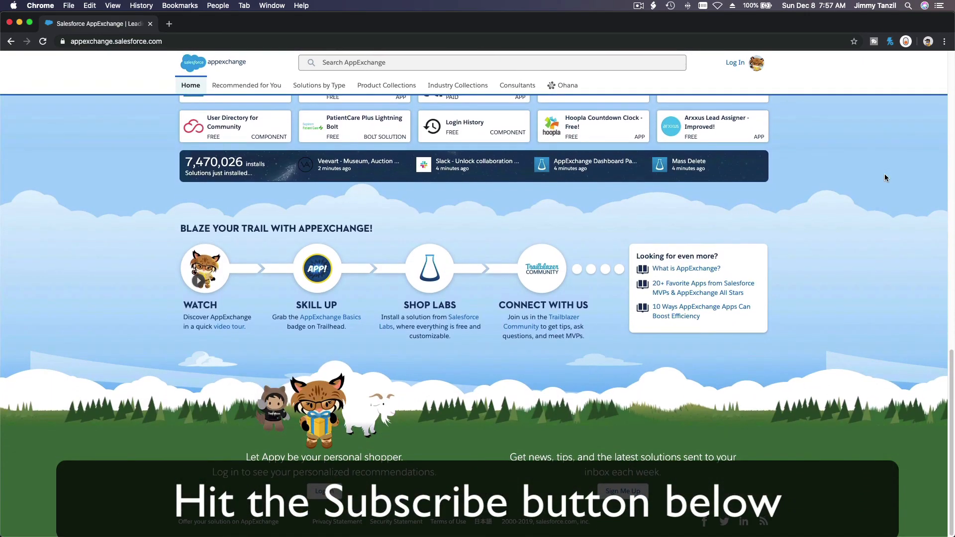